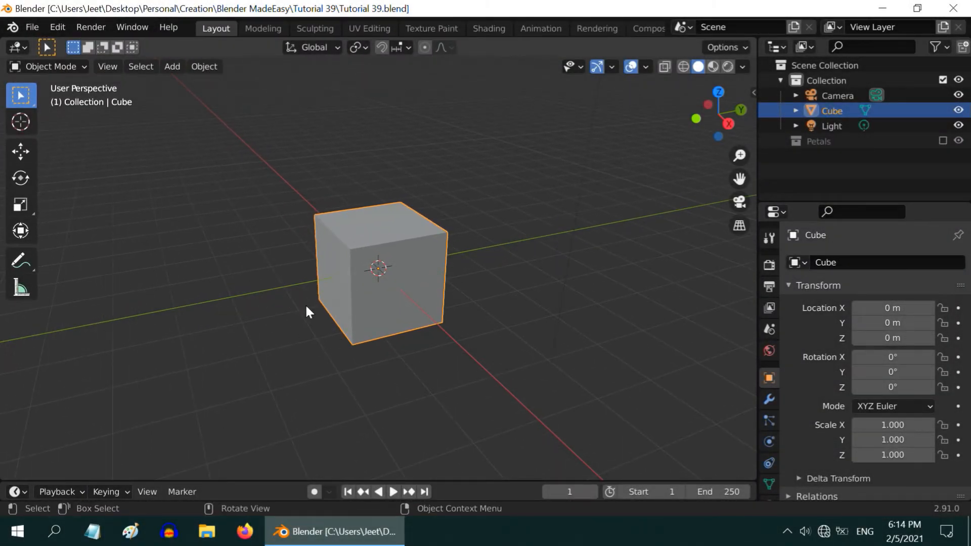
mouse_move(486, 306)
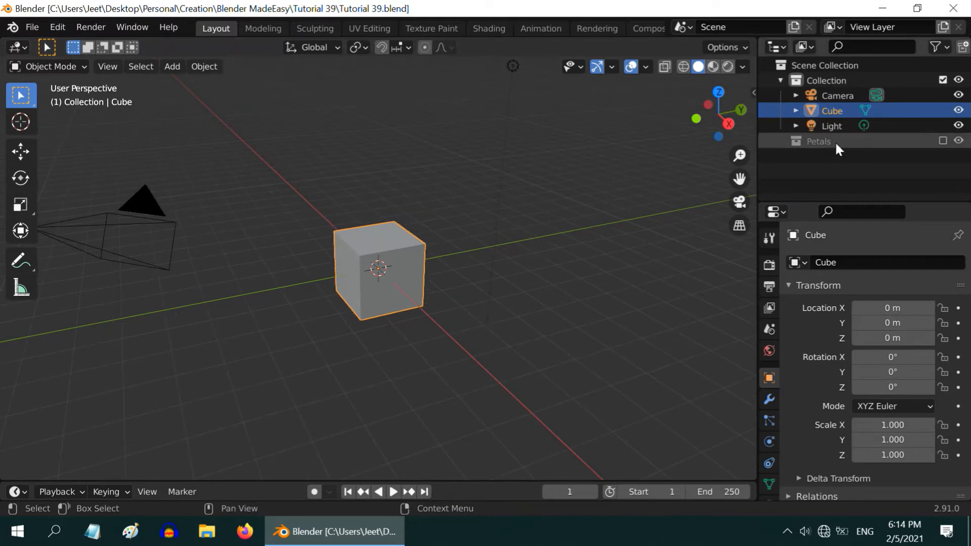
Change the Light object's type to a Sun lamp with Strength 4
click(832, 126)
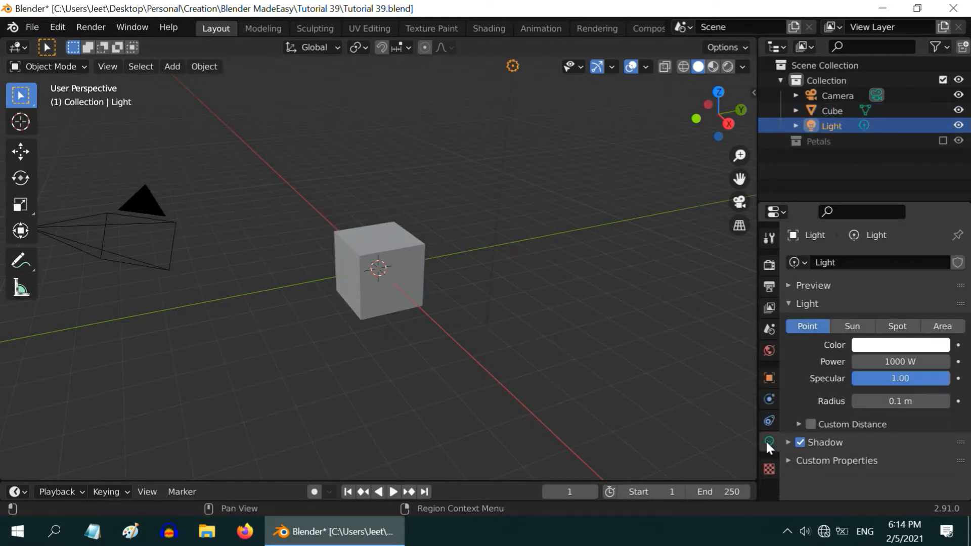
click(852, 326)
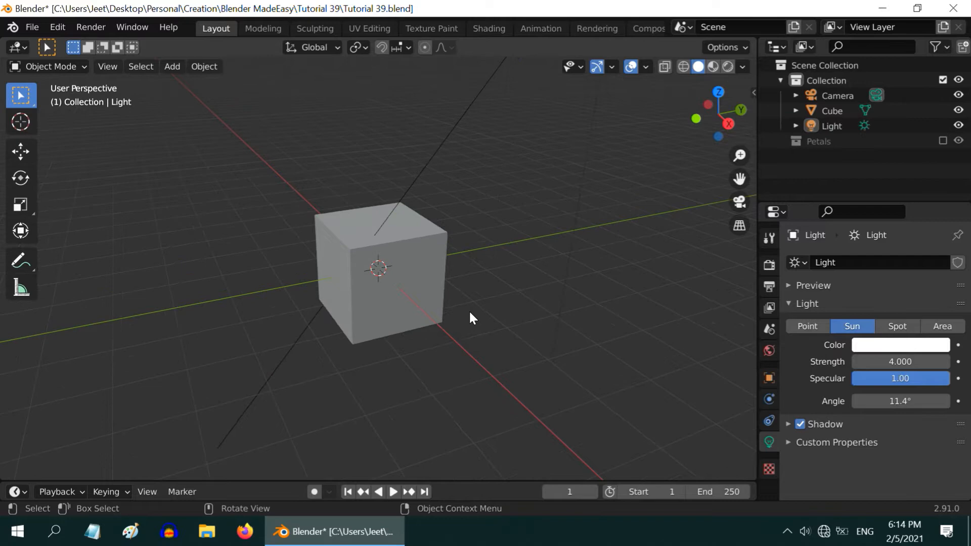
mouse_move(361, 260)
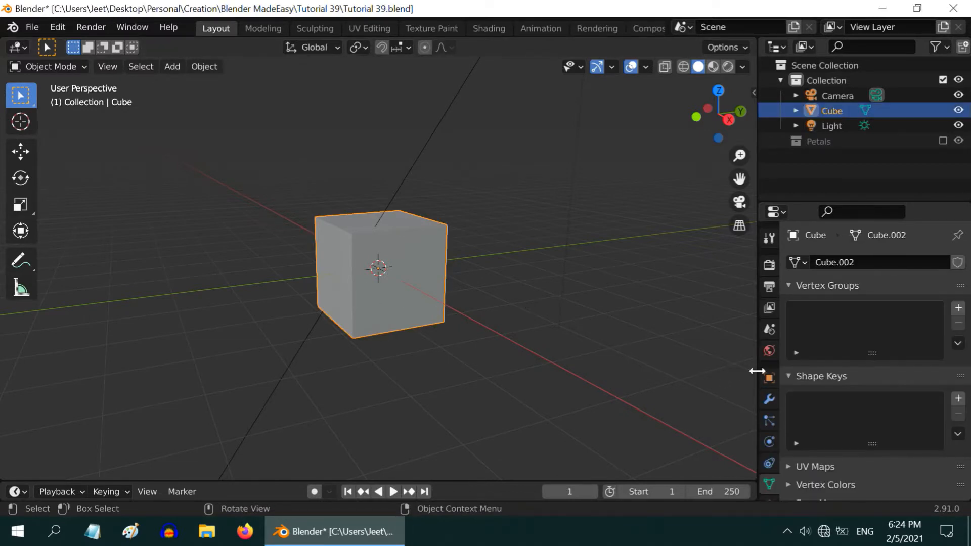
Scale the Cube to 1.2 on X and 1.5 on Y
click(768, 378)
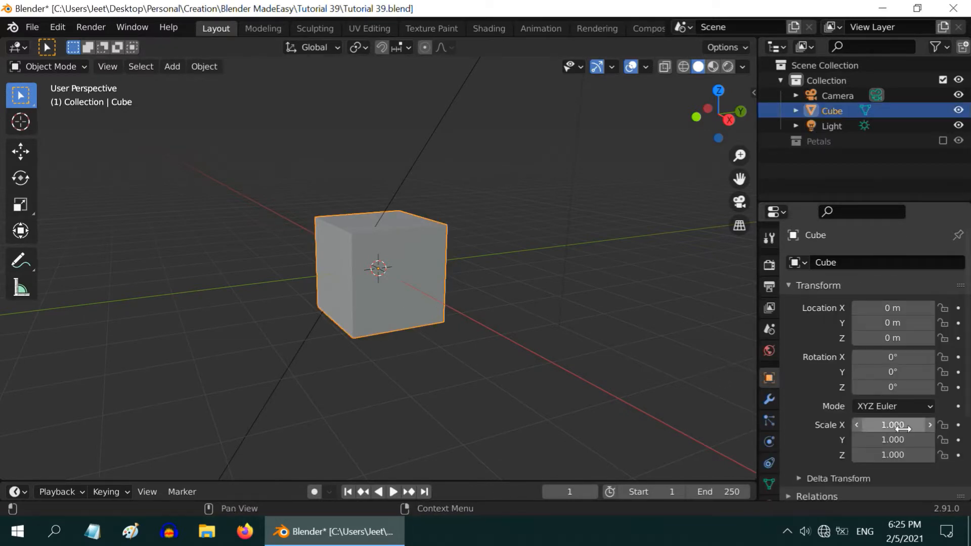
text(1.2)
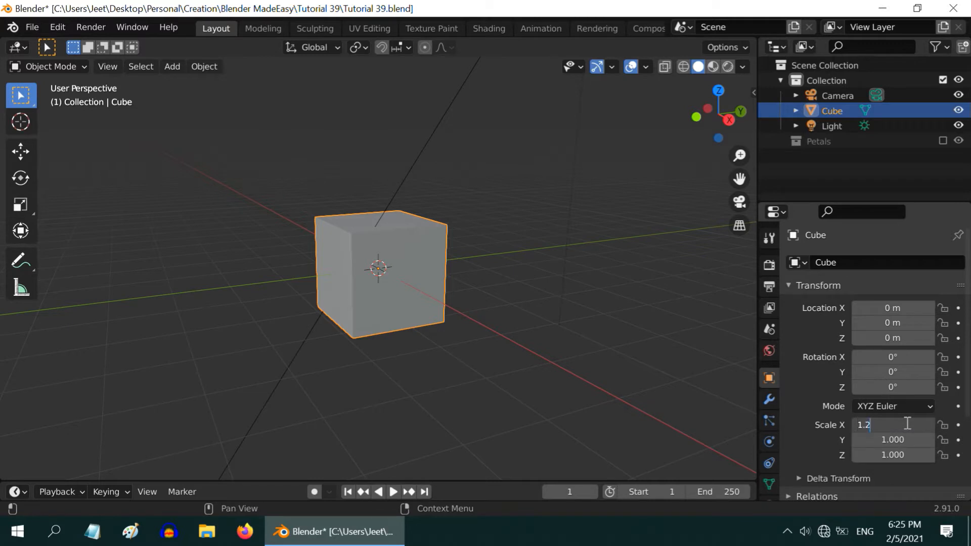
key(Tab)
text(1.500)
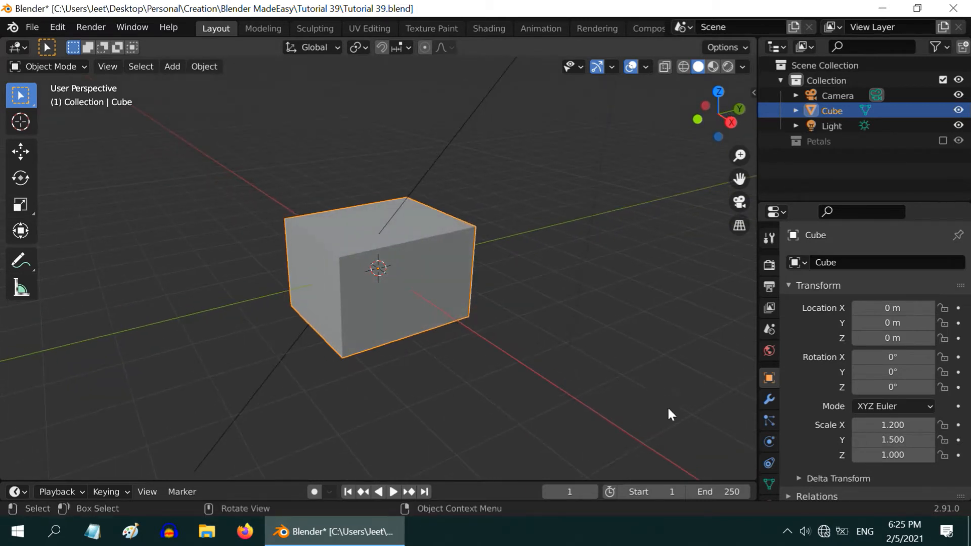
Set the cube's Subdivision Surface modifier to Simple with viewport and render levels 3
click(816, 262)
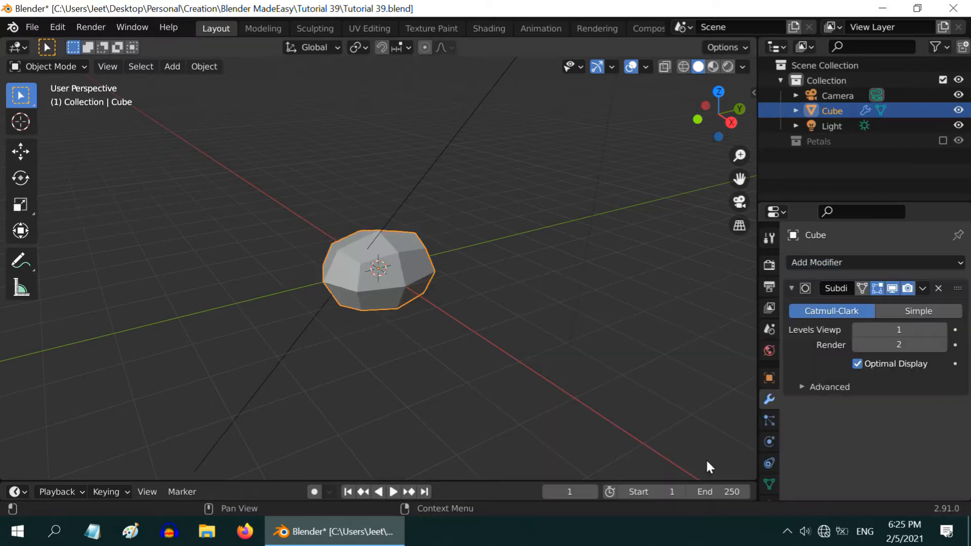
mouse_move(349, 269)
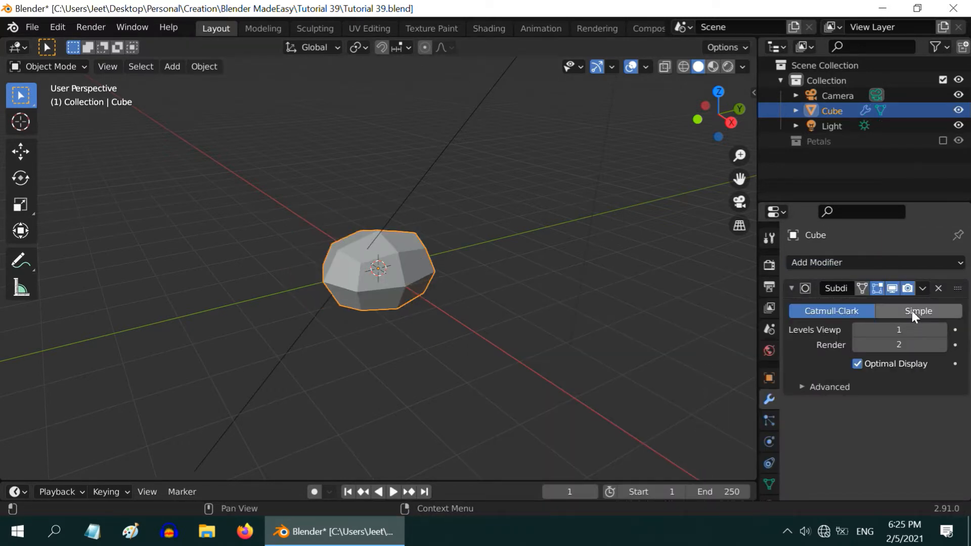
click(918, 311)
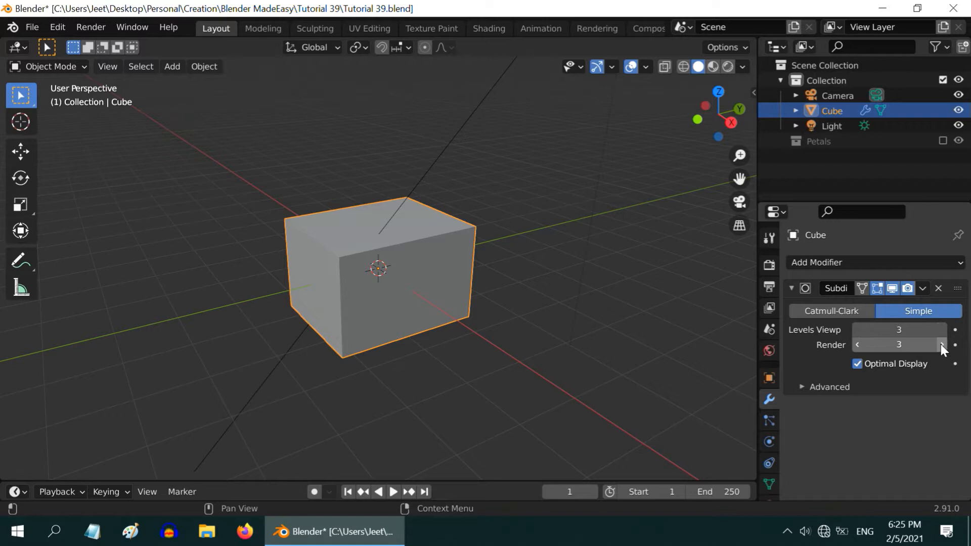
click(938, 288)
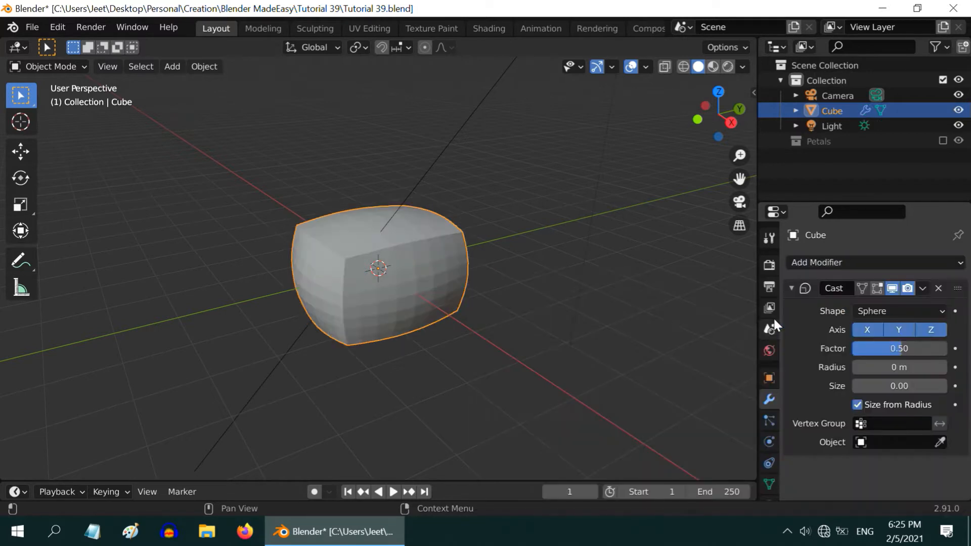
mouse_move(849, 319)
text(1)
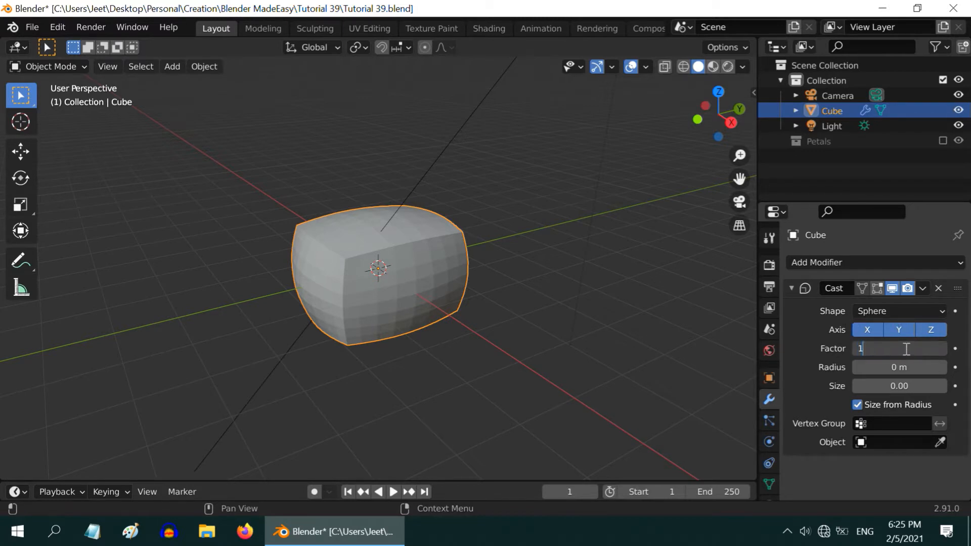
Apply a Cast modifier at Factor 1 to the cube's mesh
click(922, 287)
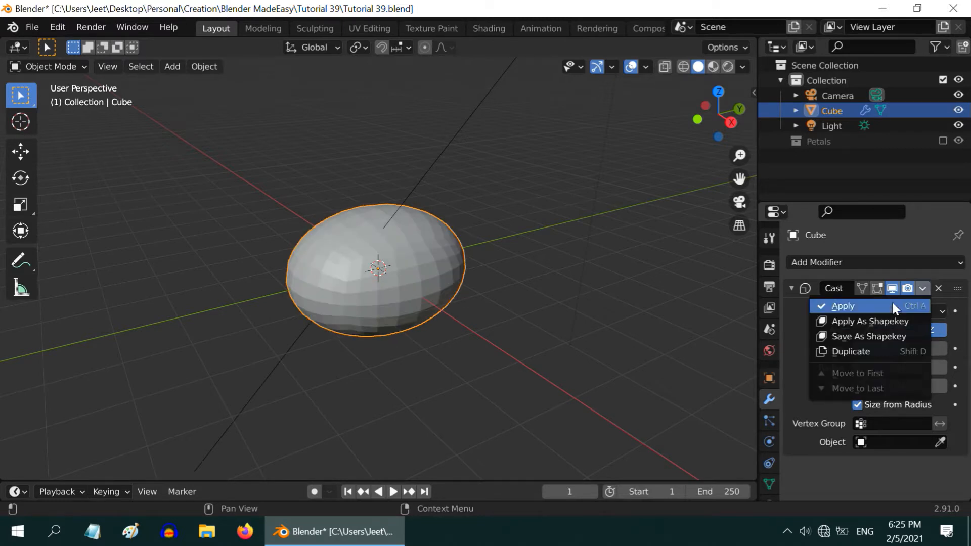
click(815, 262)
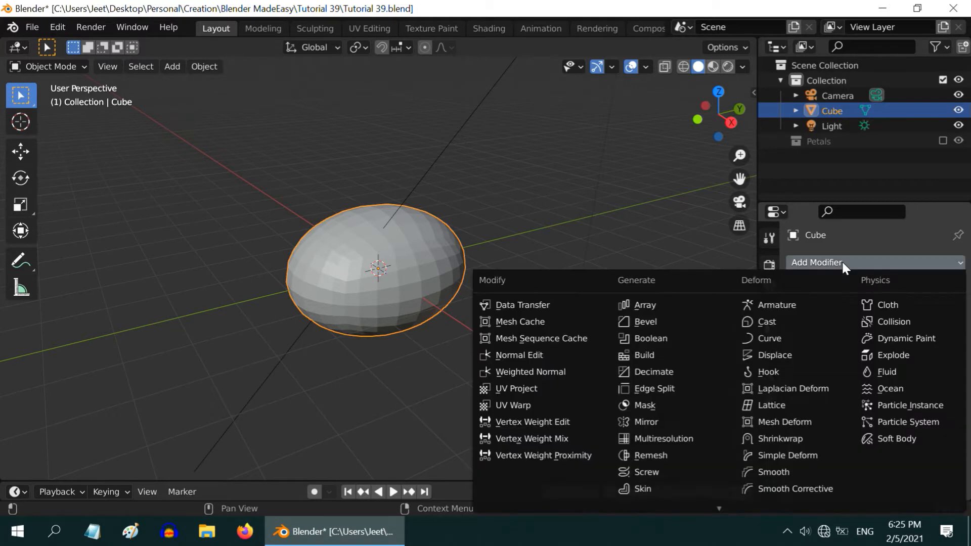
Apply a Simple Deform Bend of 45° along X to the egg
click(788, 455)
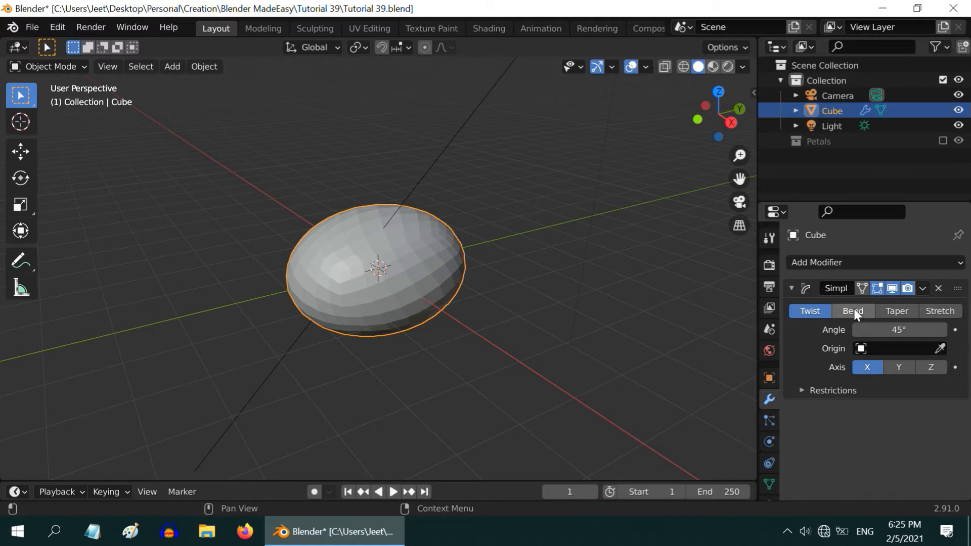
click(853, 312)
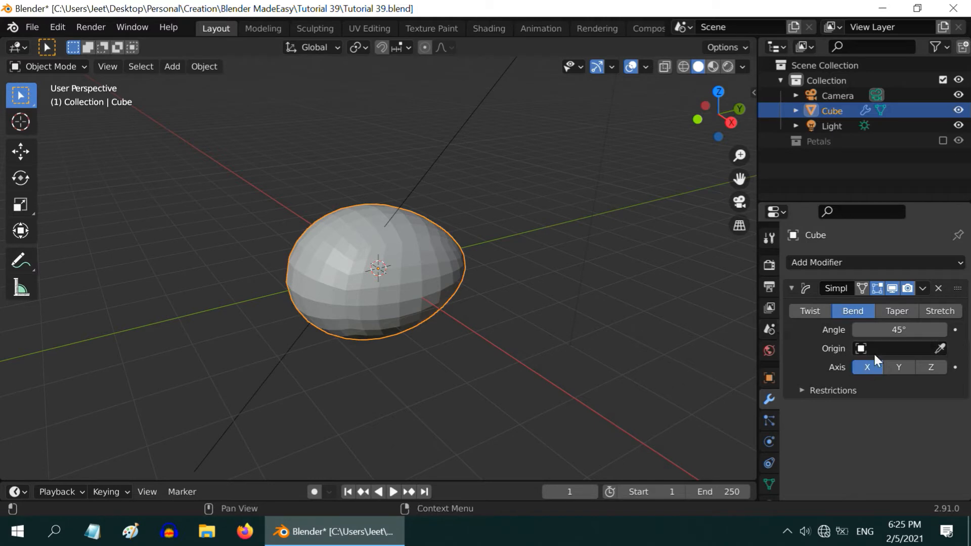
mouse_move(868, 367)
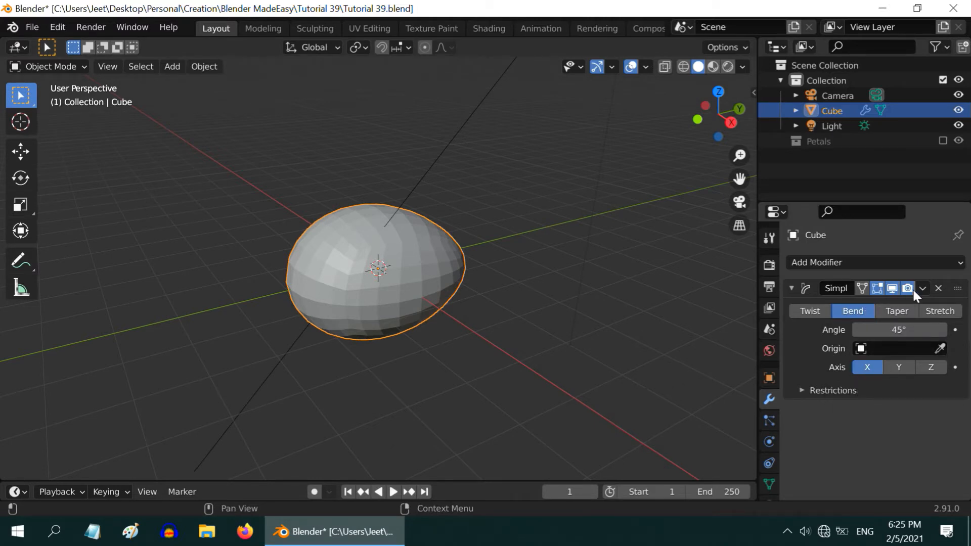
click(938, 288)
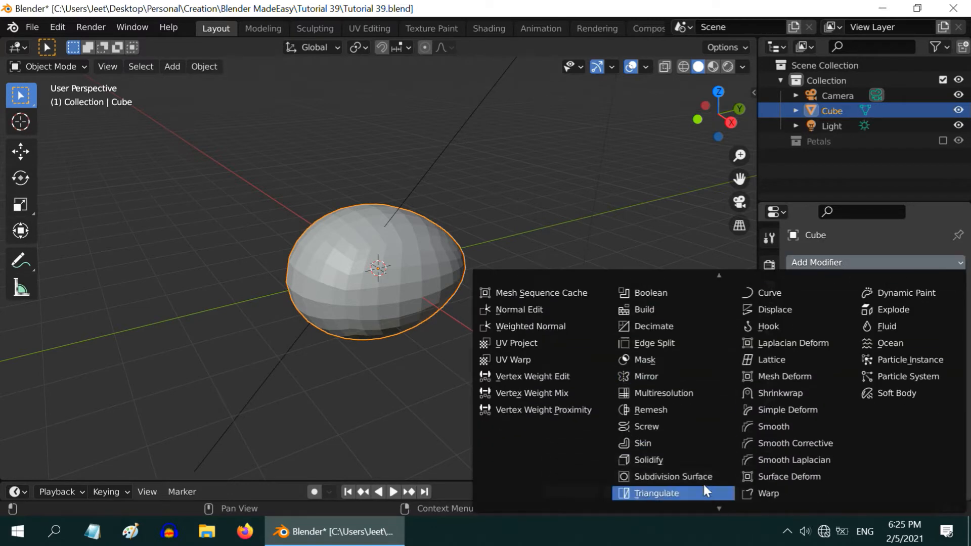
Apply a Subdivision Surface at render level 3 to the egg and shade it smooth
click(671, 477)
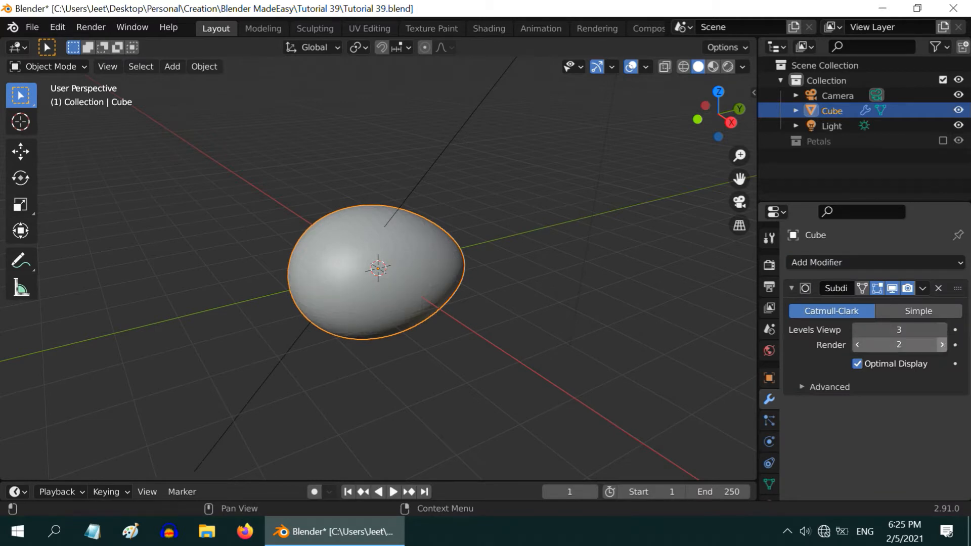
click(941, 345)
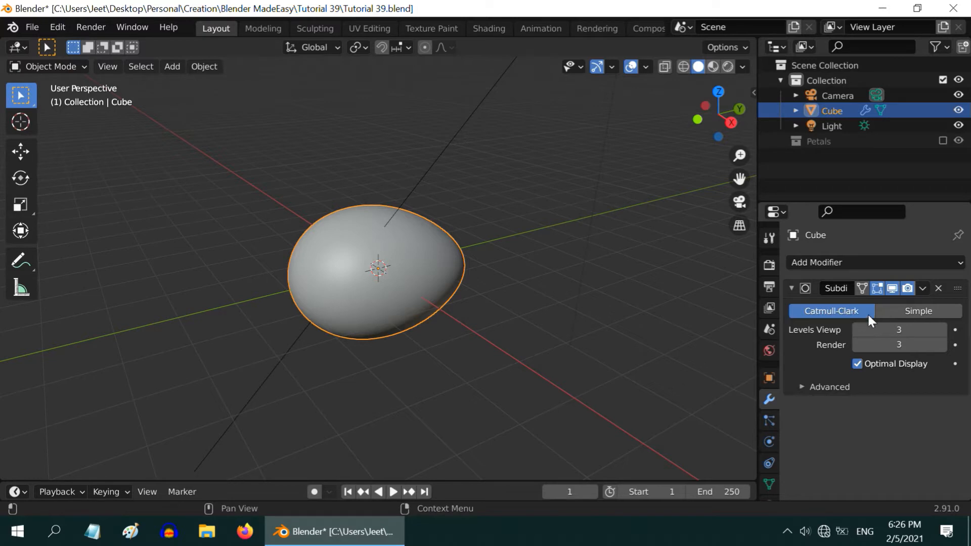
click(939, 289)
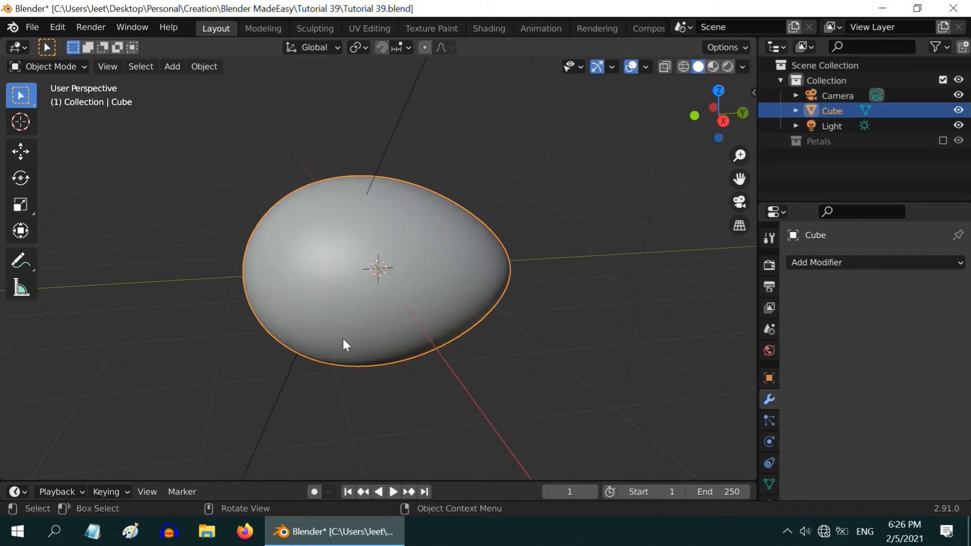
mouse_move(270, 337)
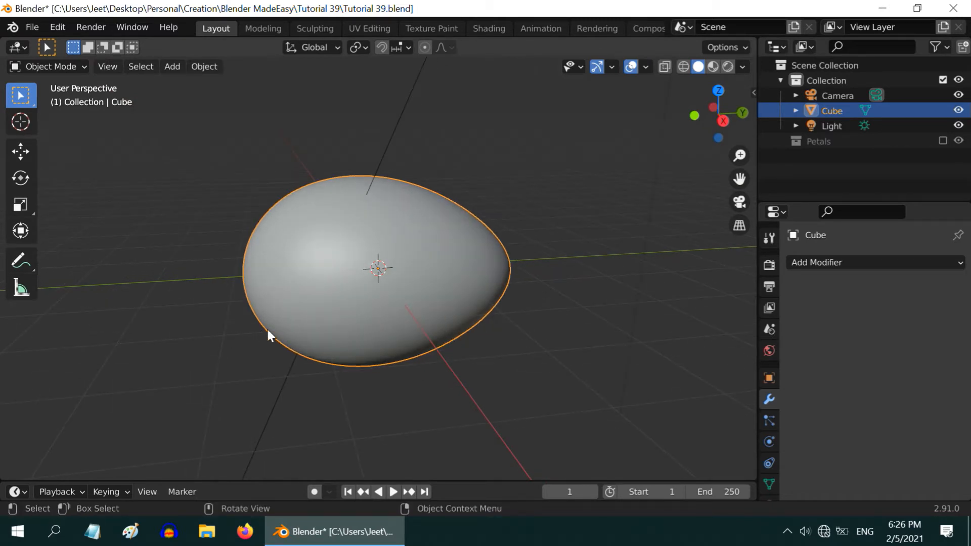
mouse_move(451, 338)
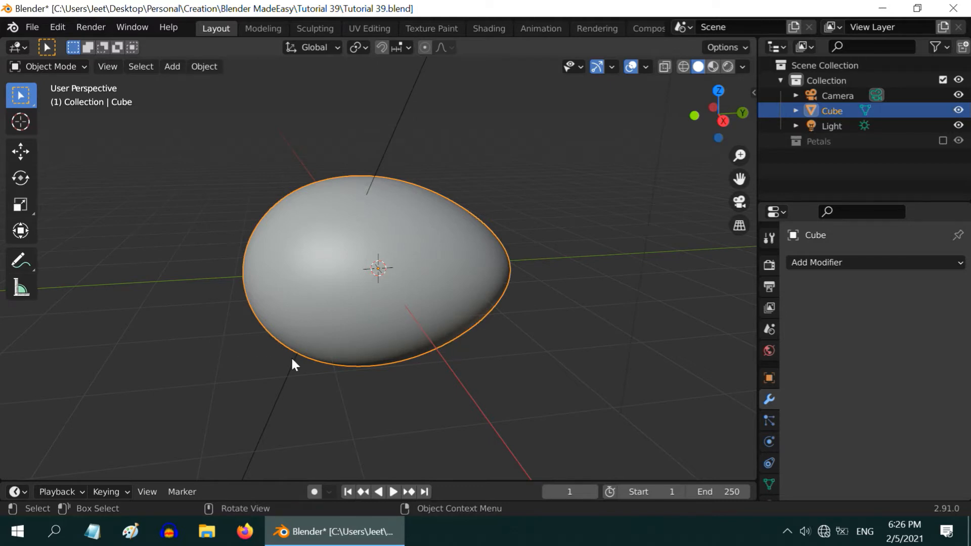
mouse_move(287, 362)
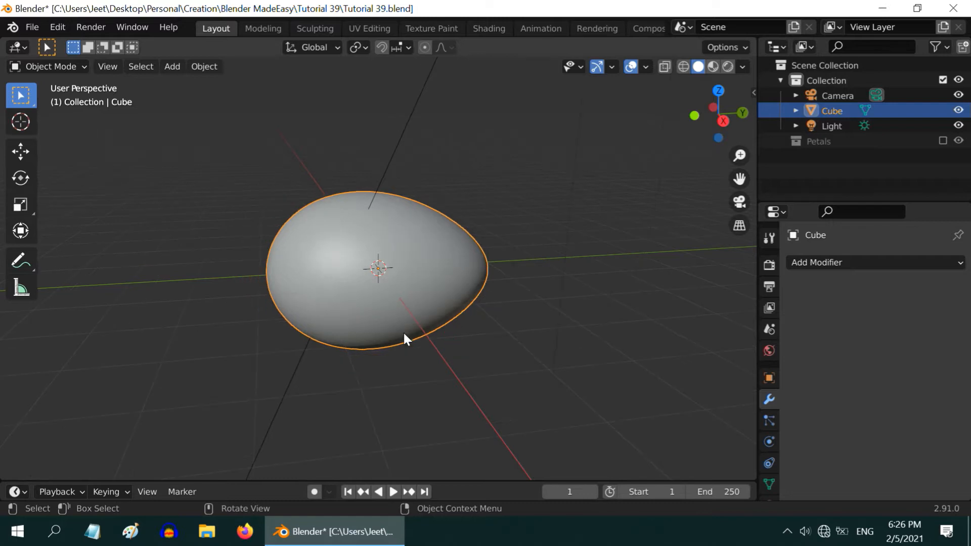
Add Cube.001 at scale 2 and Location Z -2.5601 m, then select the egg
click(172, 66)
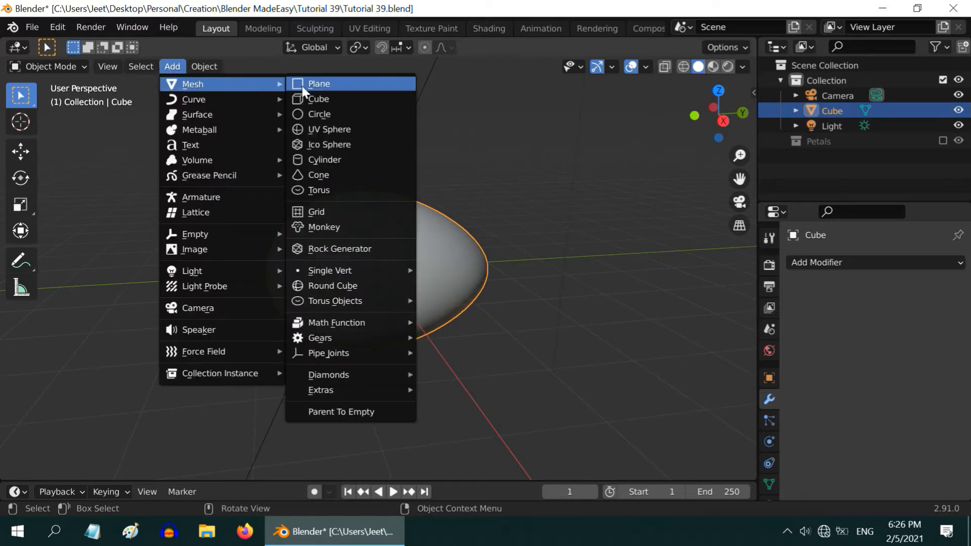
click(319, 99)
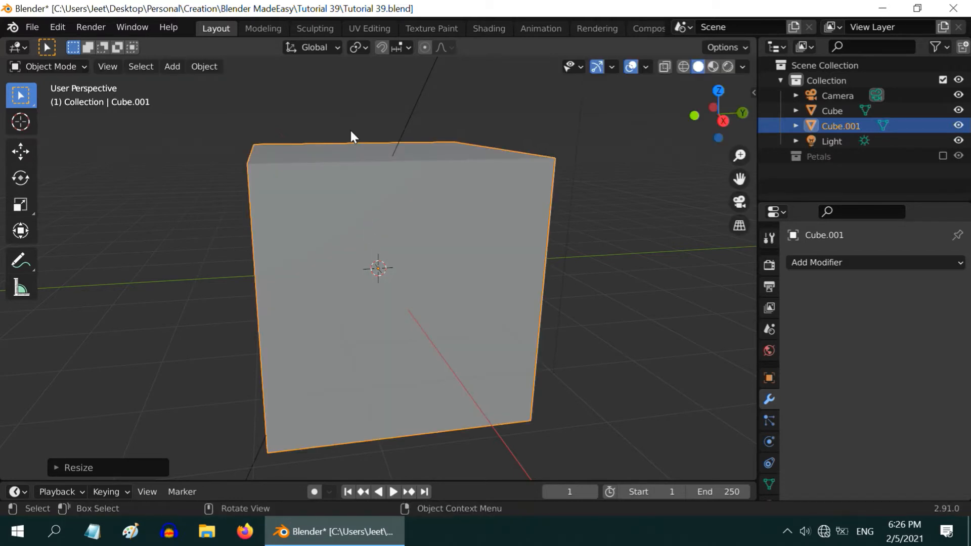
click(20, 151)
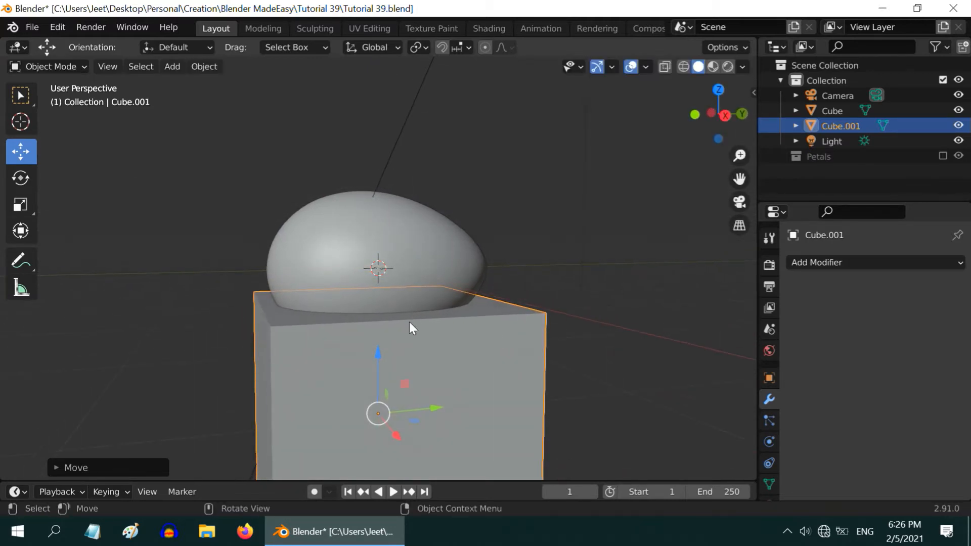
click(770, 378)
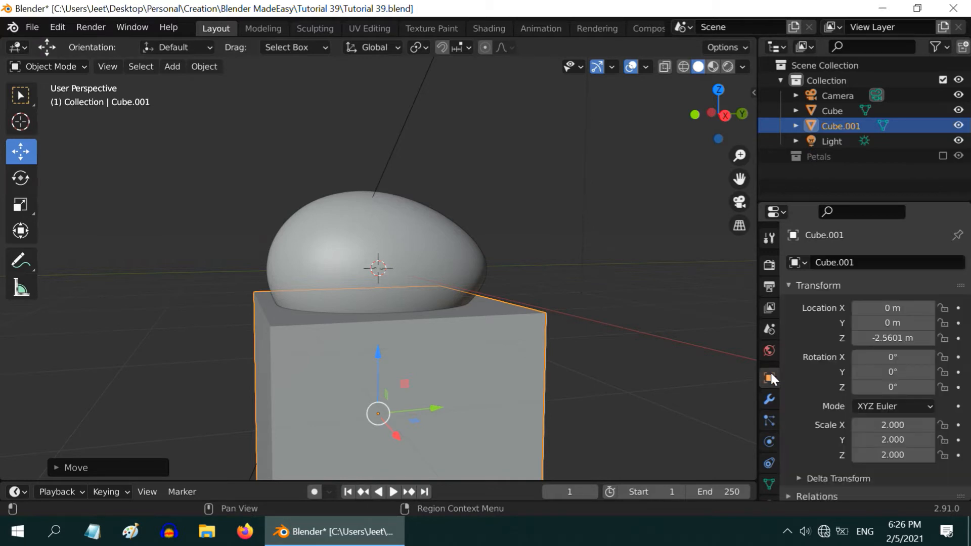
double_click(892, 337)
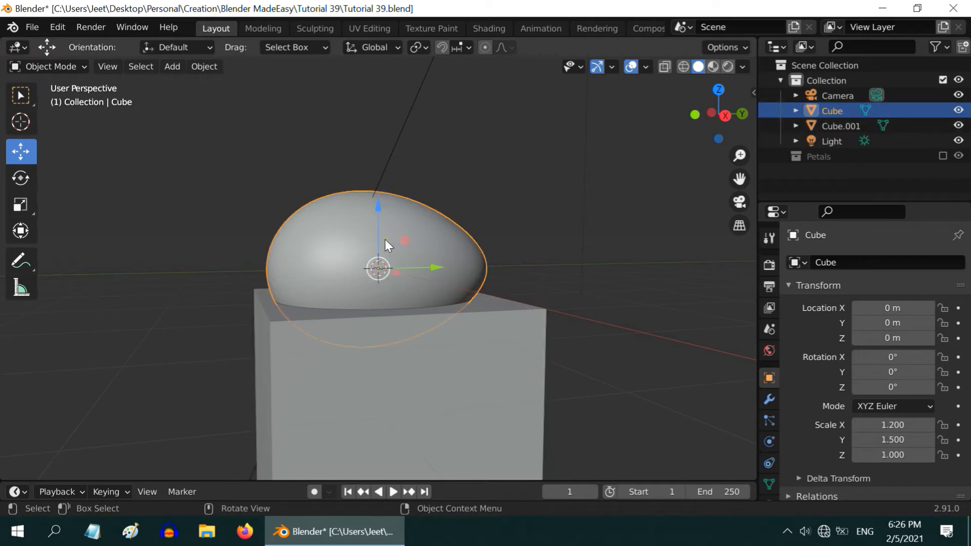
Apply an exact Boolean Difference against Cube.001 to the egg
click(769, 400)
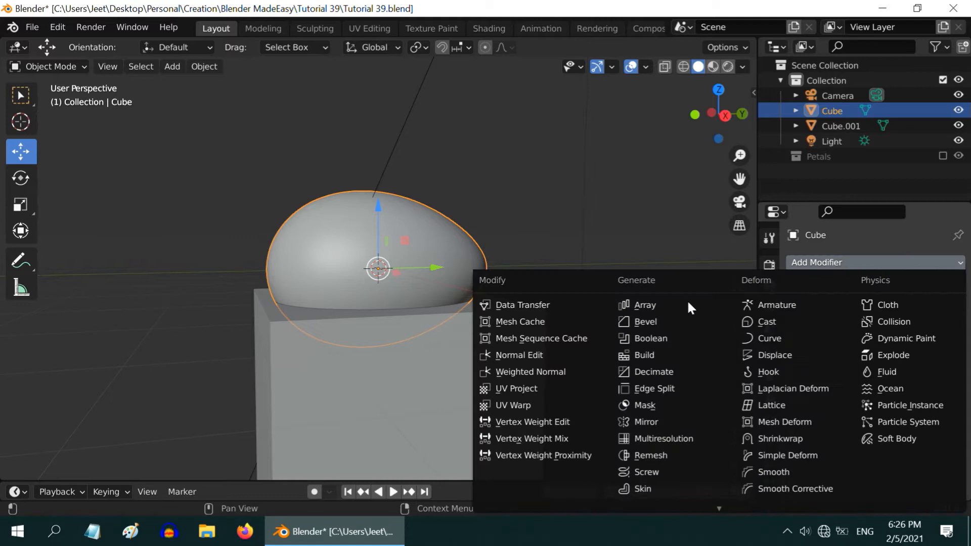
click(651, 339)
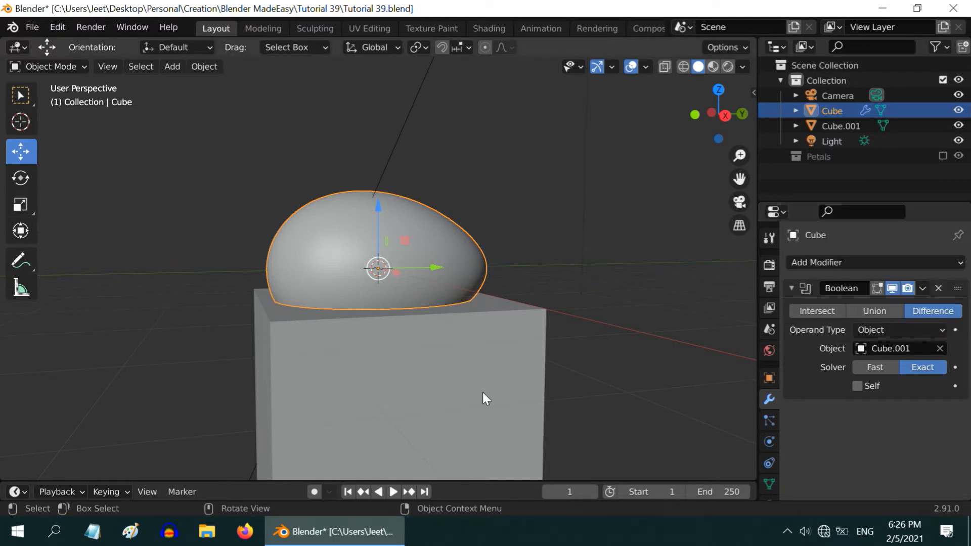
mouse_move(899, 362)
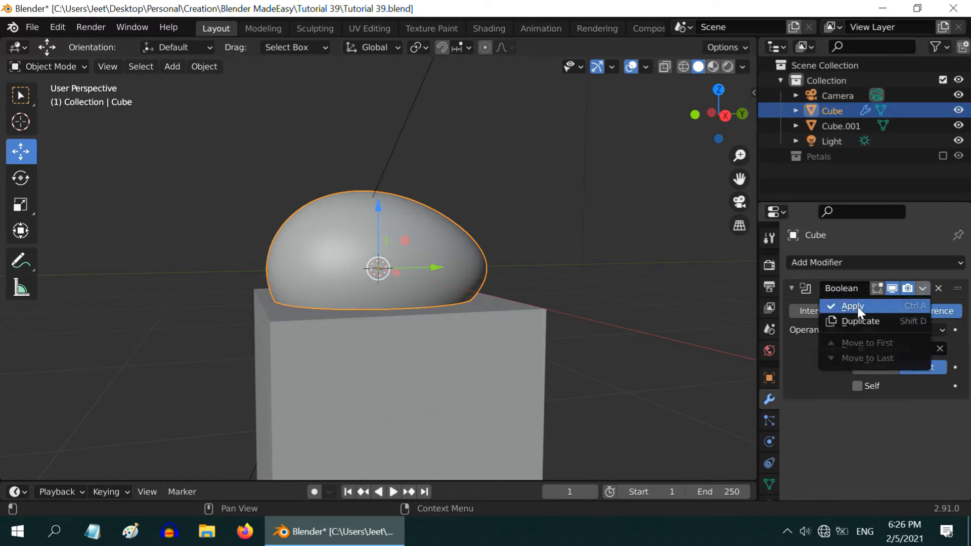
click(852, 307)
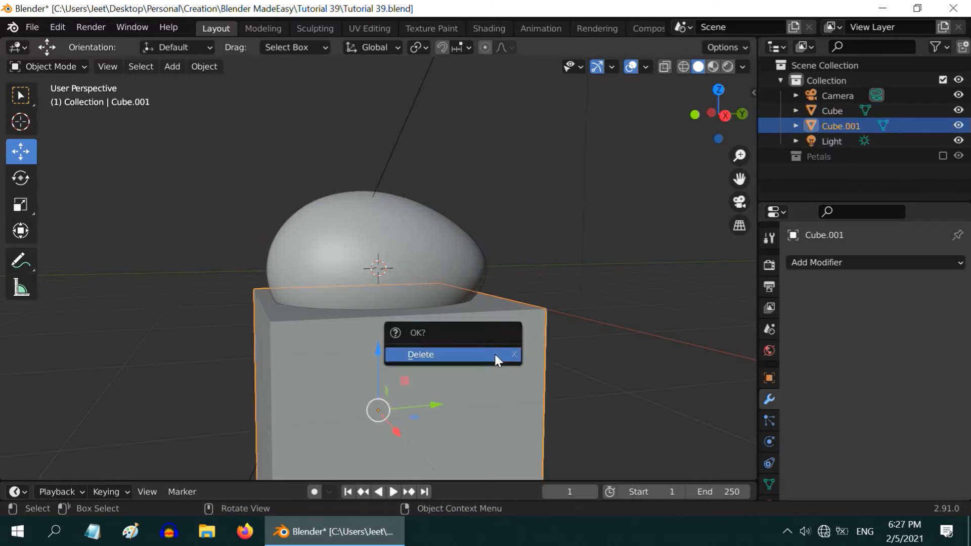
Delete Cube.001, reselect the egg, and activate the Select Box tool
click(421, 354)
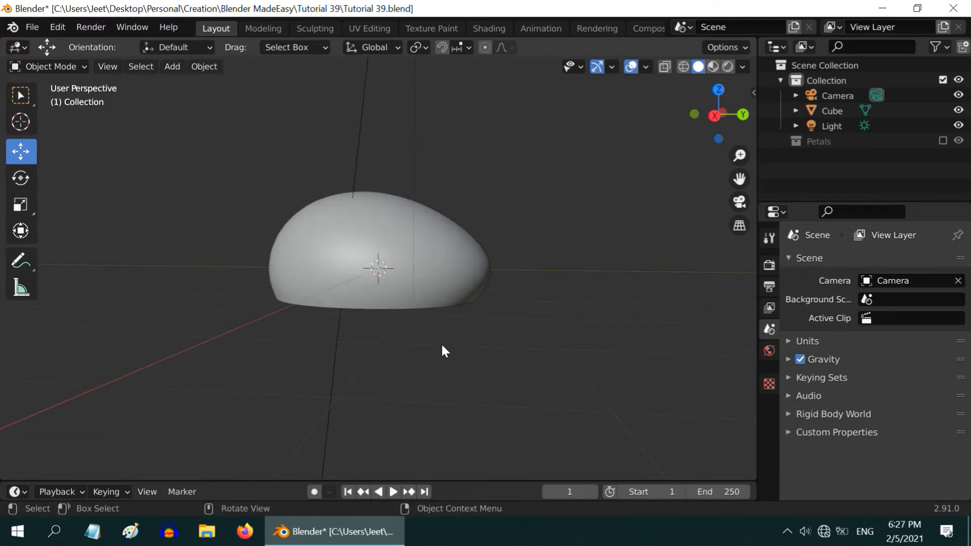
click(378, 266)
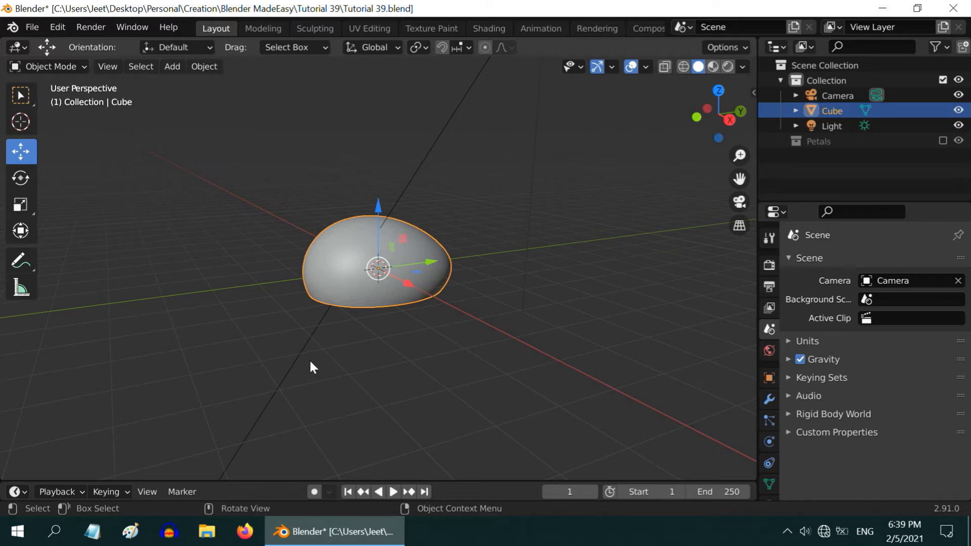
click(21, 94)
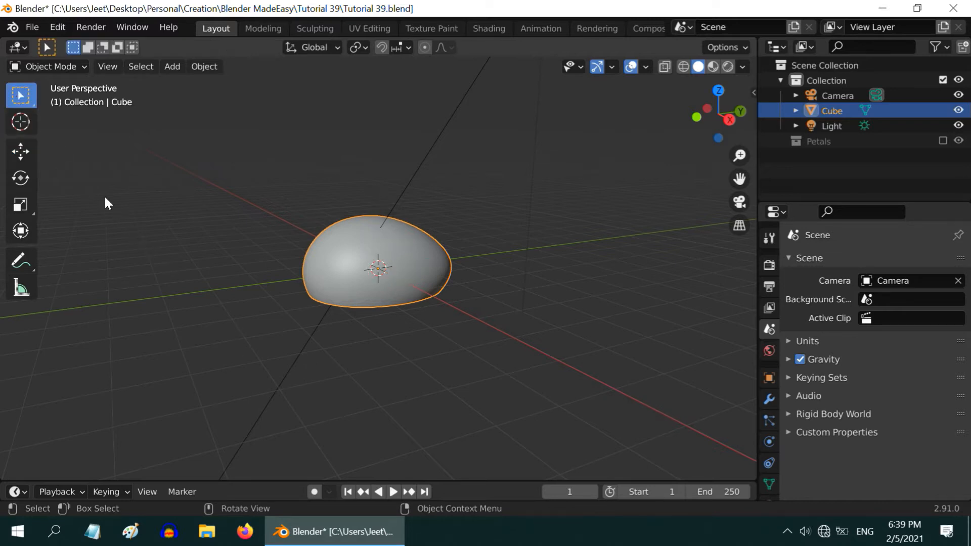
Add a plane under the egg with a new yellow Base Color material
click(171, 67)
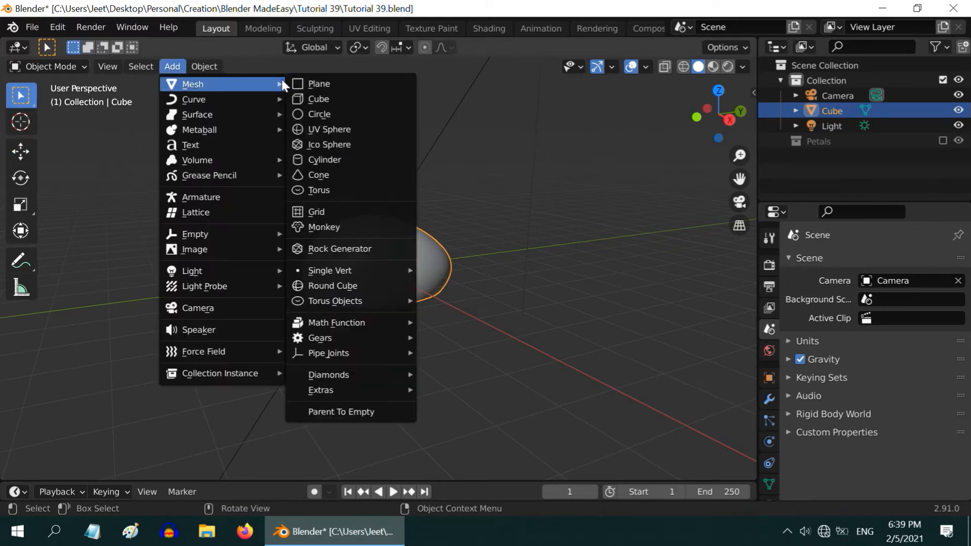
click(319, 83)
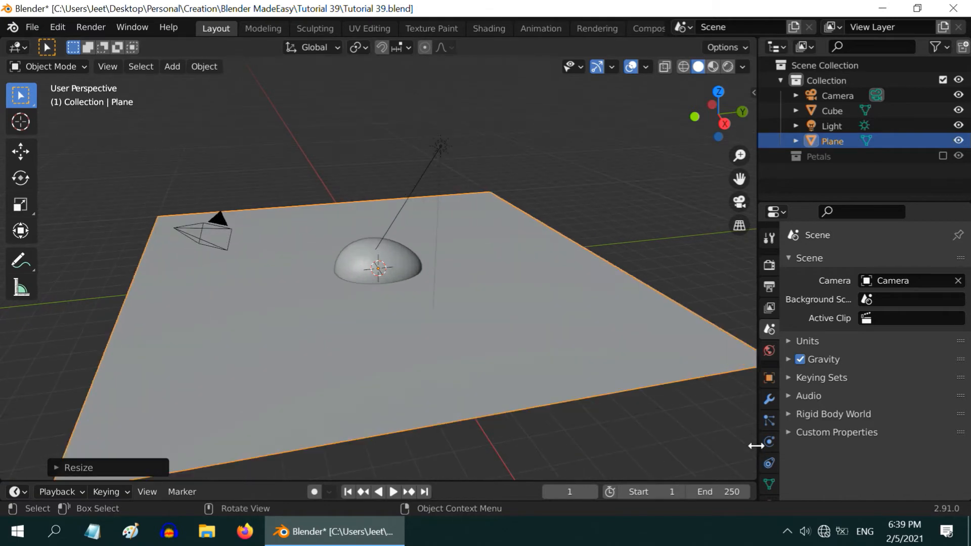
click(769, 457)
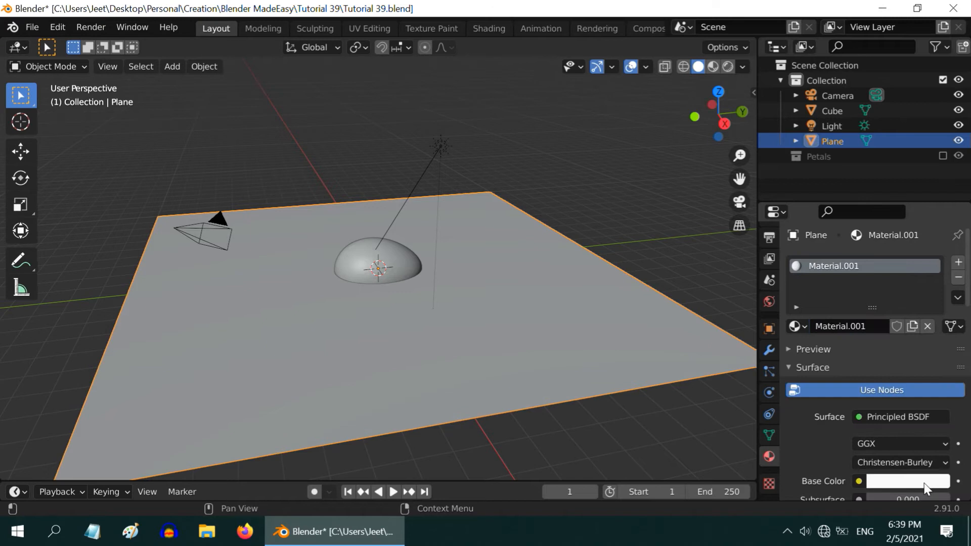
click(907, 481)
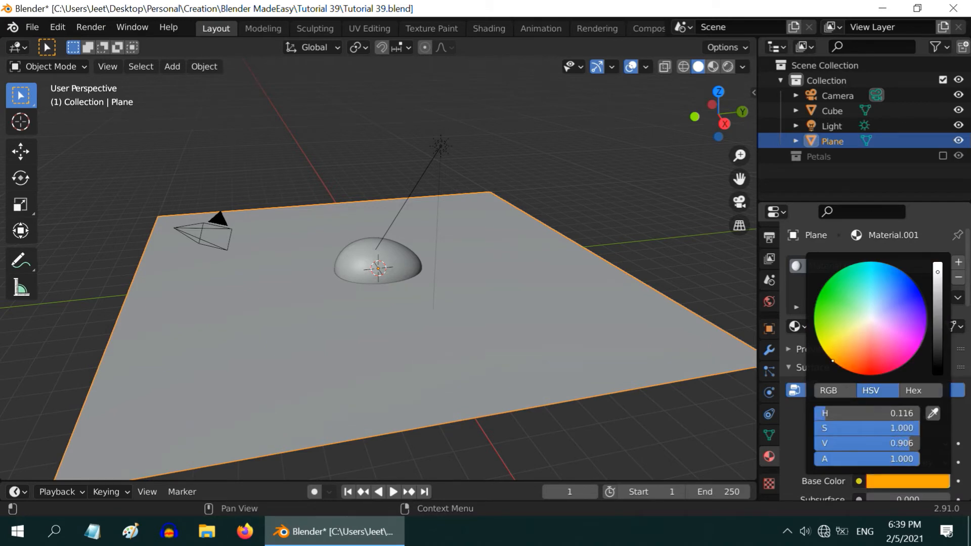
click(610, 141)
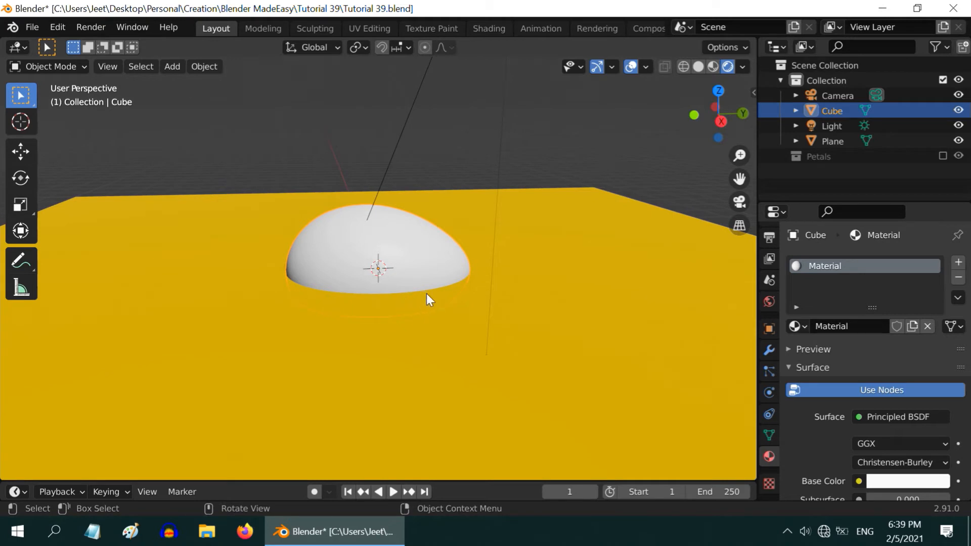
Drag the Cube's Location Z up until the egg rests on the tabletop
click(769, 328)
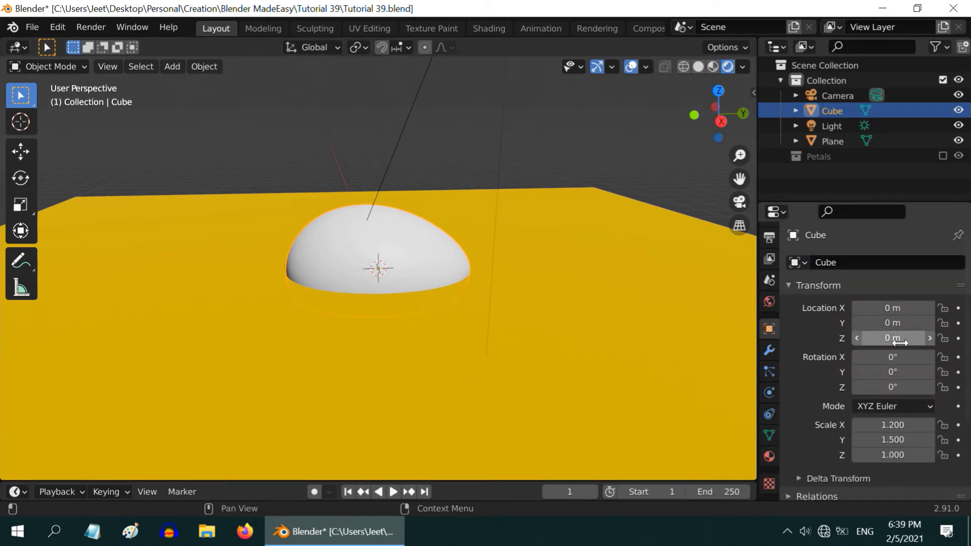
drag(891, 337, 911, 338)
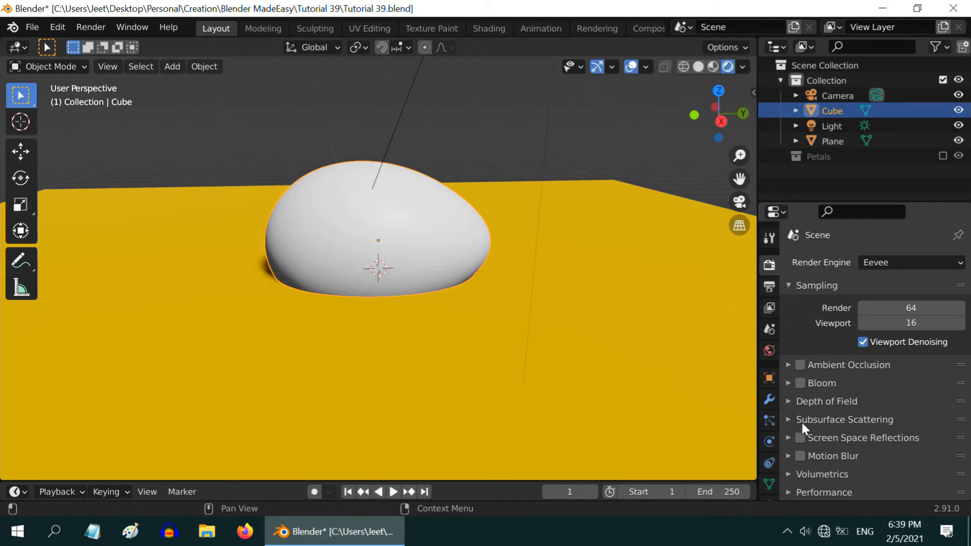
Enable Eevee Screen Space Reflections with Refraction, then show the egg's Material Properties
click(800, 438)
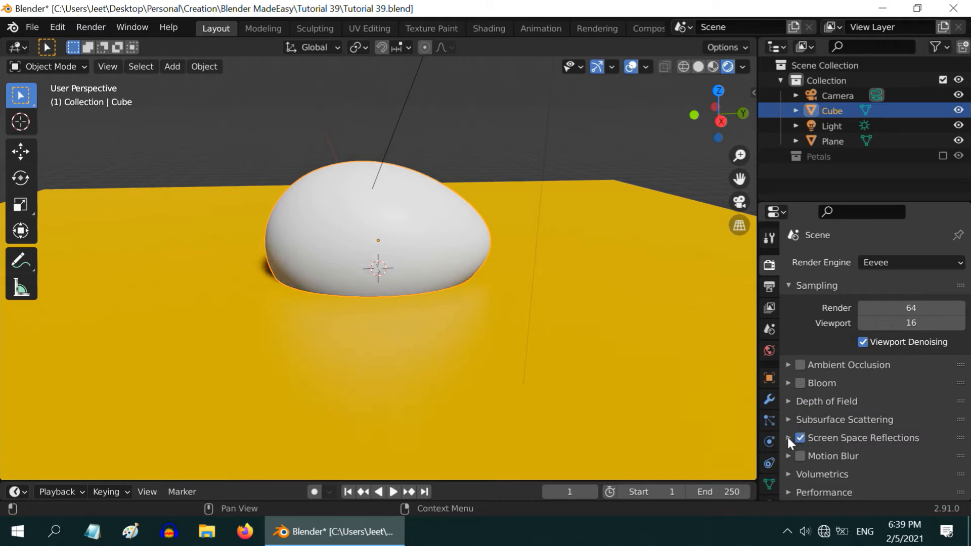
click(788, 438)
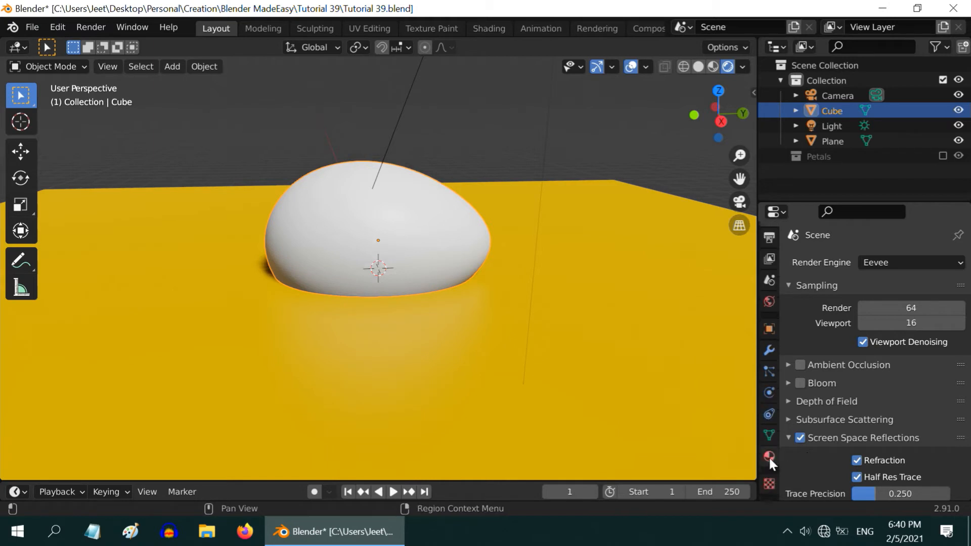
click(770, 458)
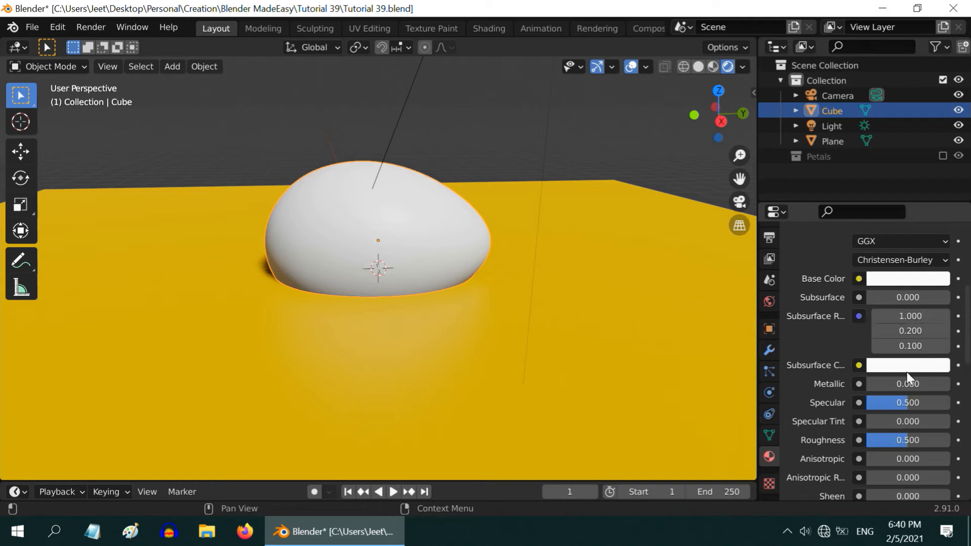
Adjust the egg's glass material and set its shadow mode to Alpha Clip
double_click(908, 439)
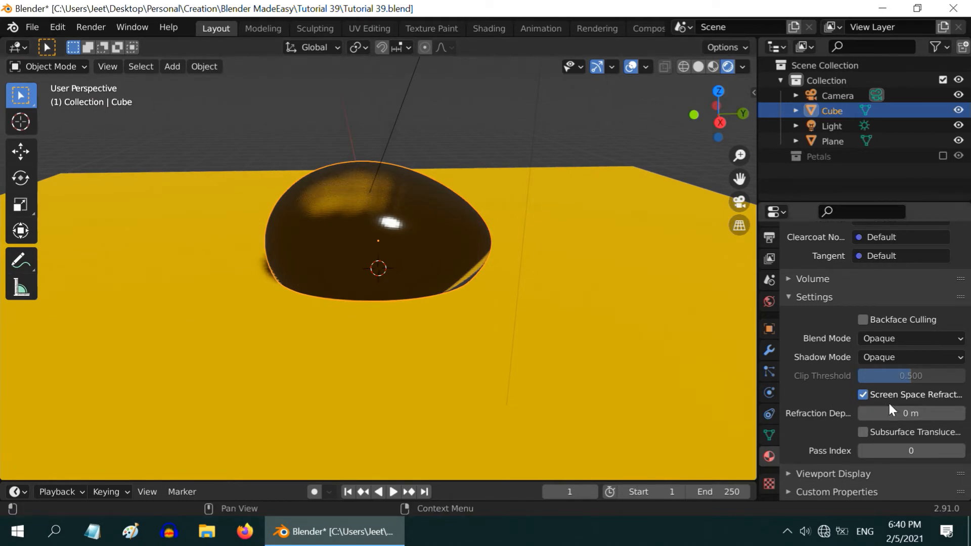
click(910, 356)
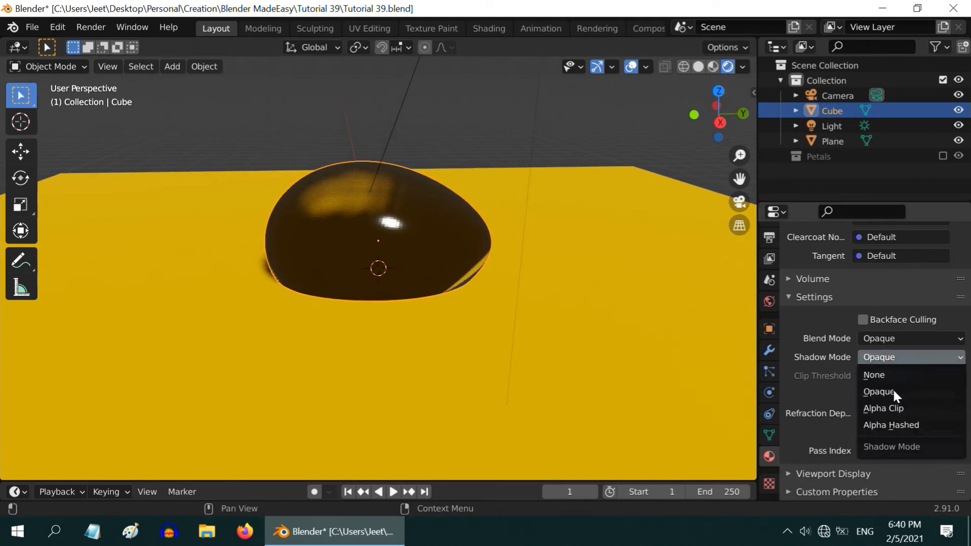
click(884, 409)
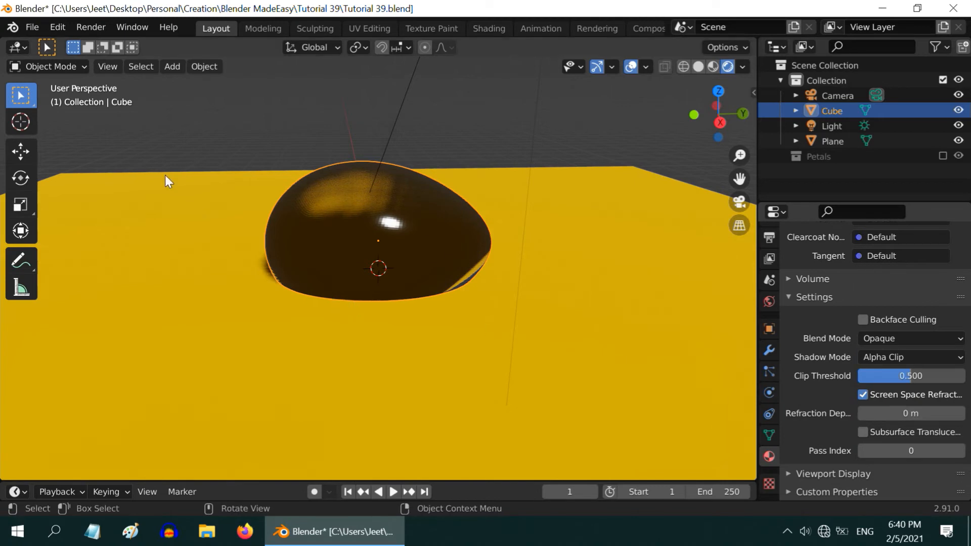
Wire a Layer Weight node's Fresnel (blend 0.15) into the Principled BSDF Alpha
click(14, 47)
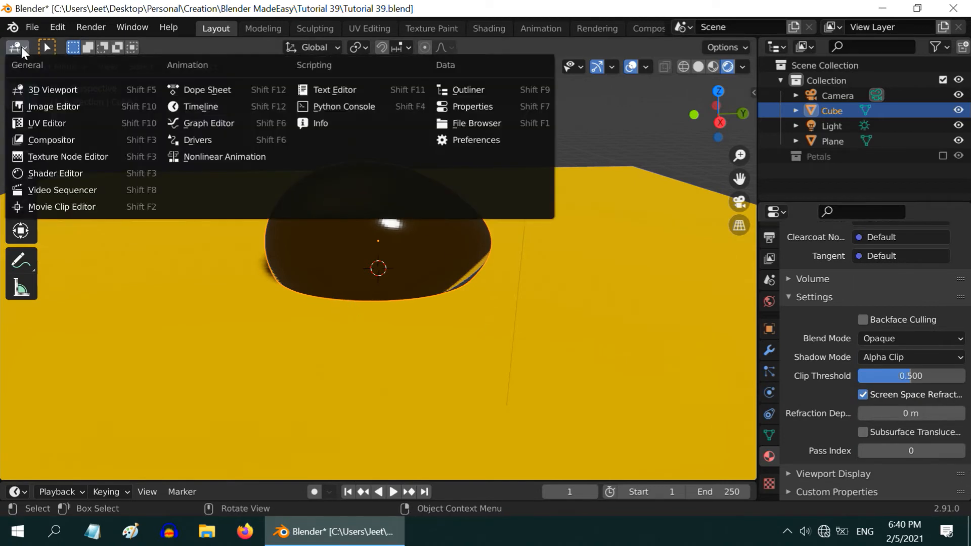
click(55, 173)
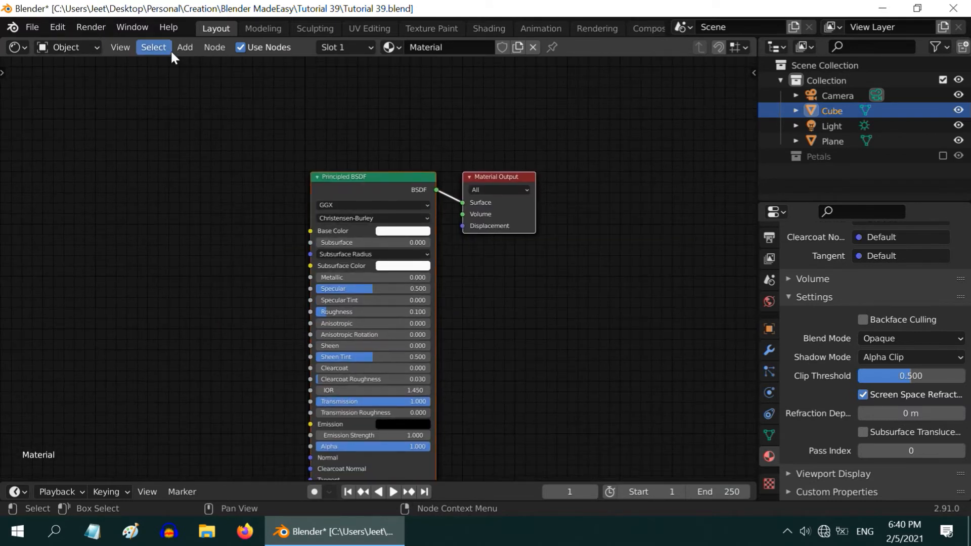
click(185, 47)
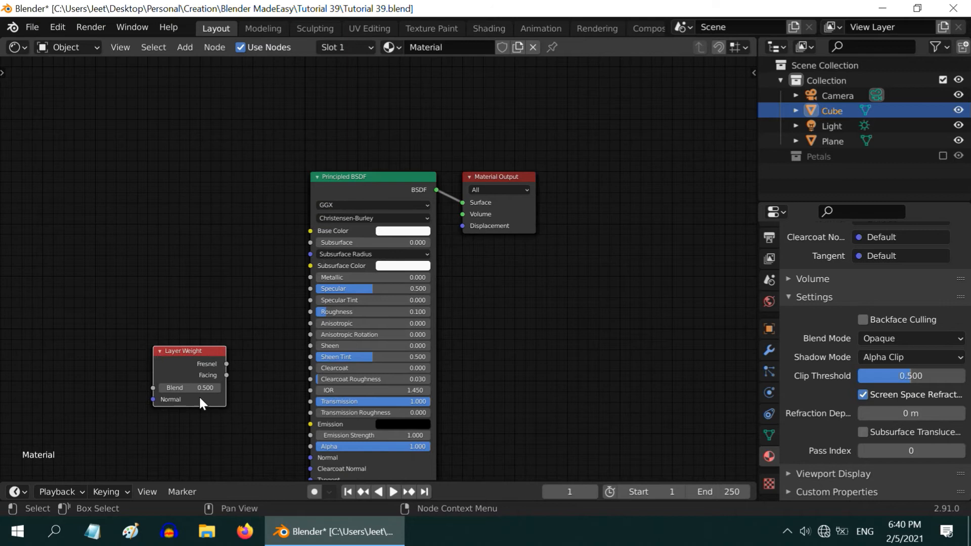
text(.15)
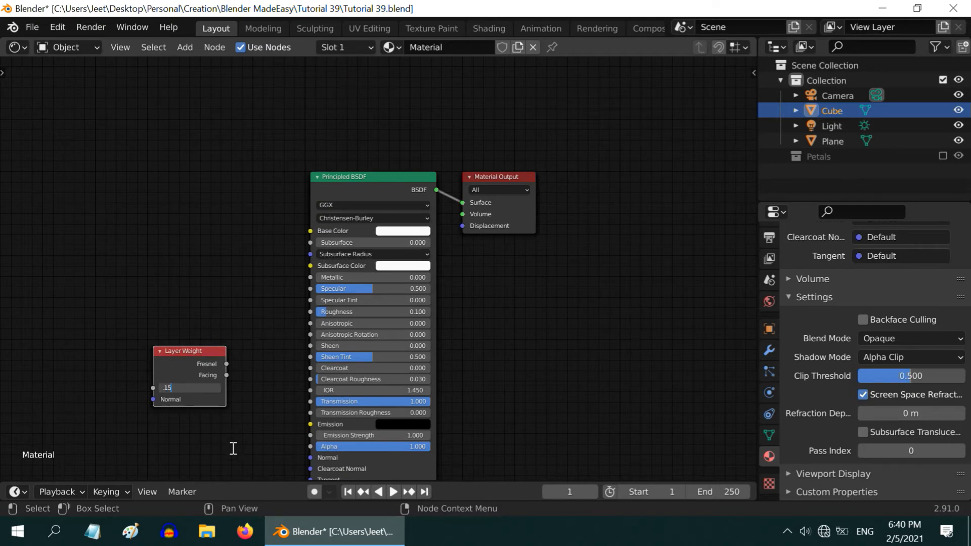
key(Return)
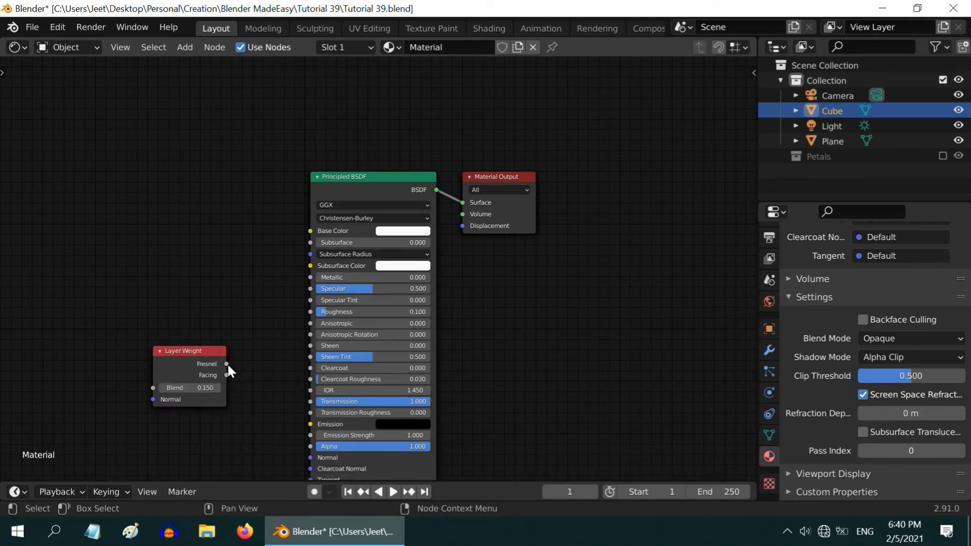
drag(227, 375, 310, 447)
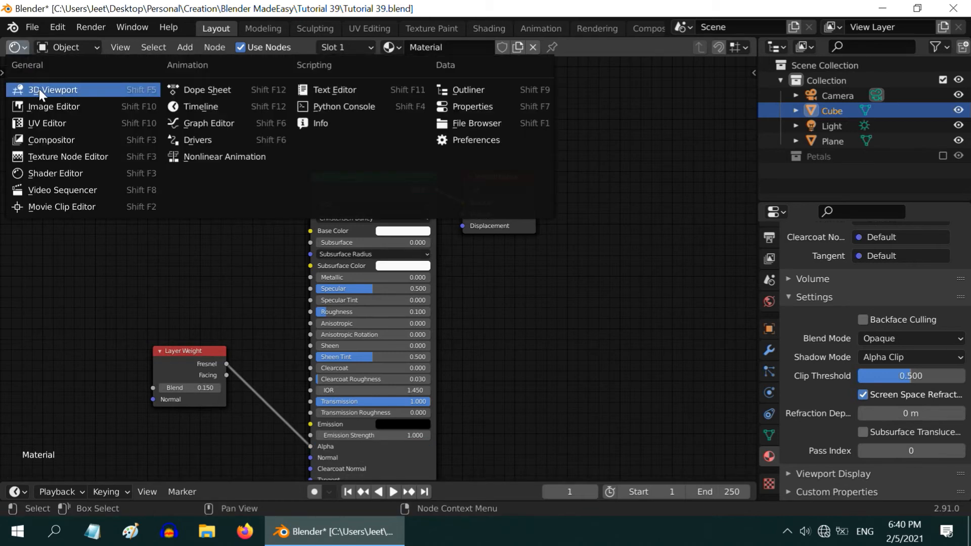
click(52, 90)
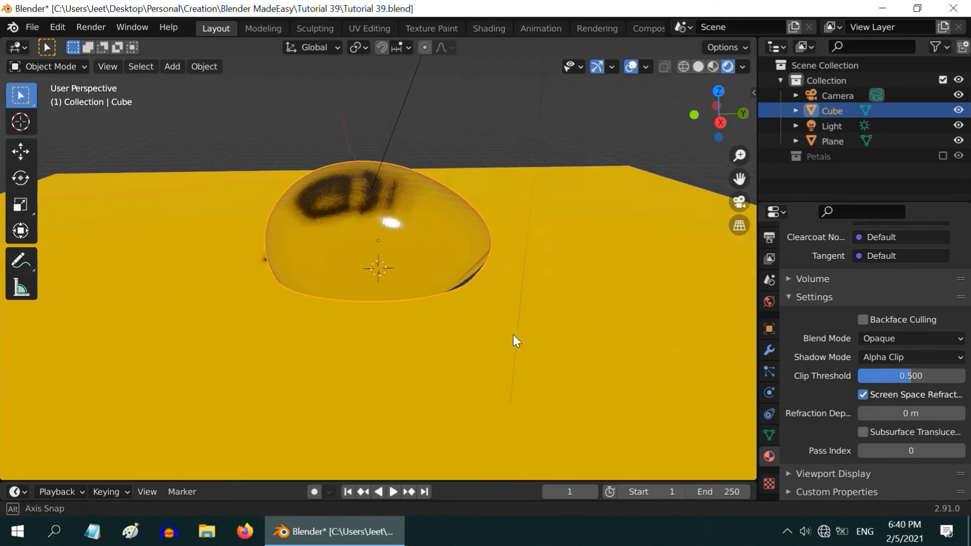
Orbit the viewport to view the egg floating above the empty grid
drag(517, 340, 508, 362)
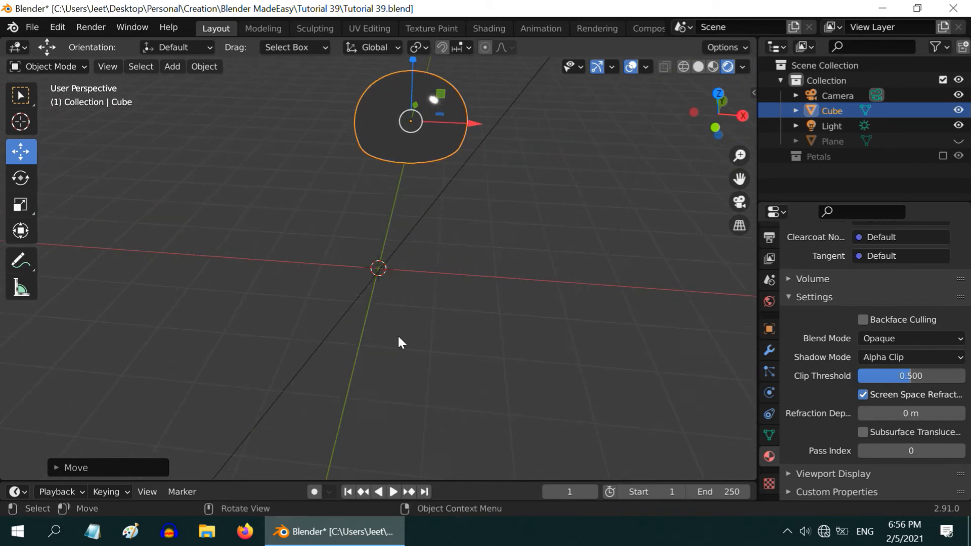
Add a NURBS path and reshape its control points into a closed figure-eight loop
click(172, 66)
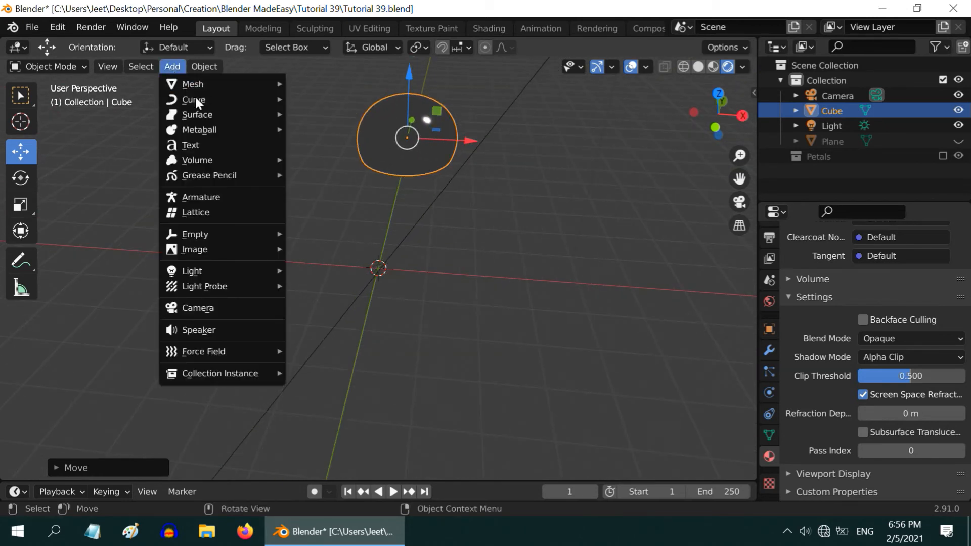
click(194, 100)
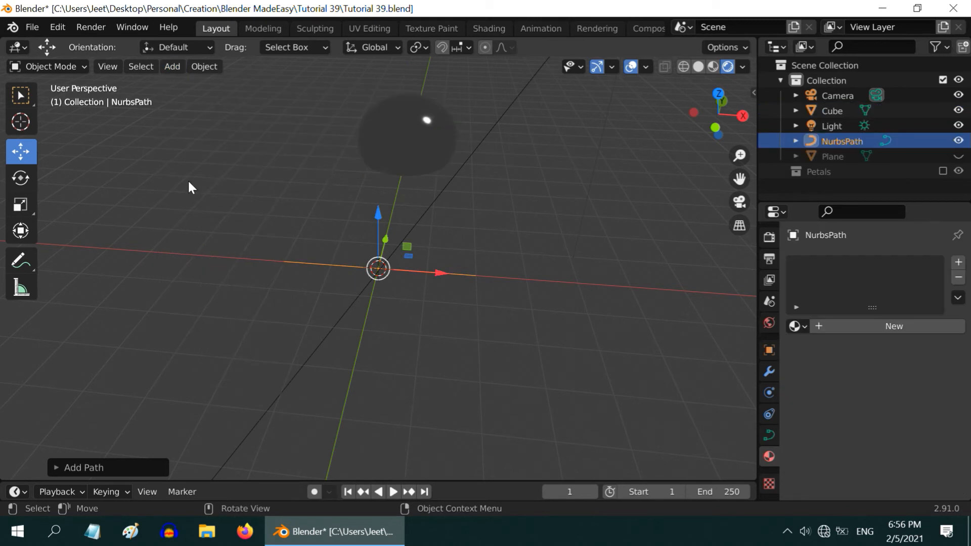
click(50, 66)
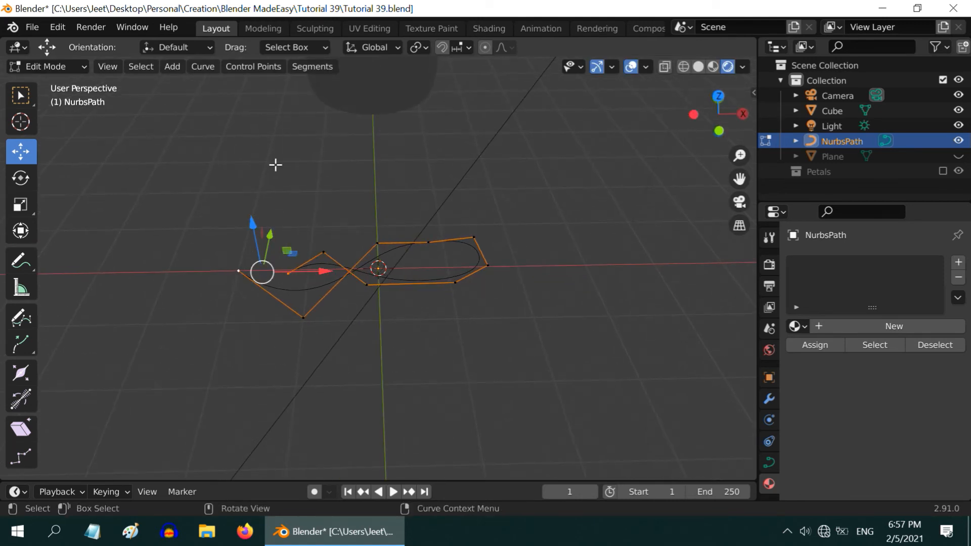
click(253, 66)
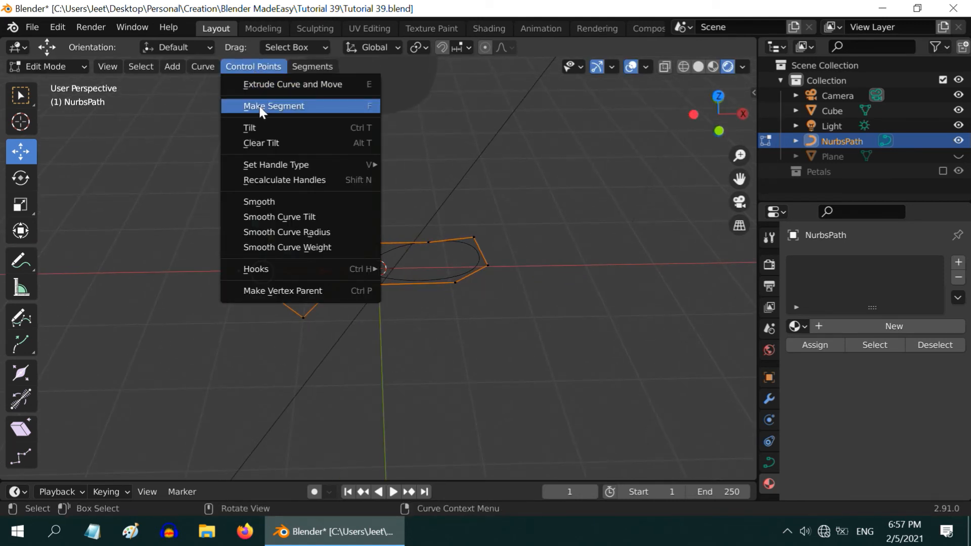
click(273, 106)
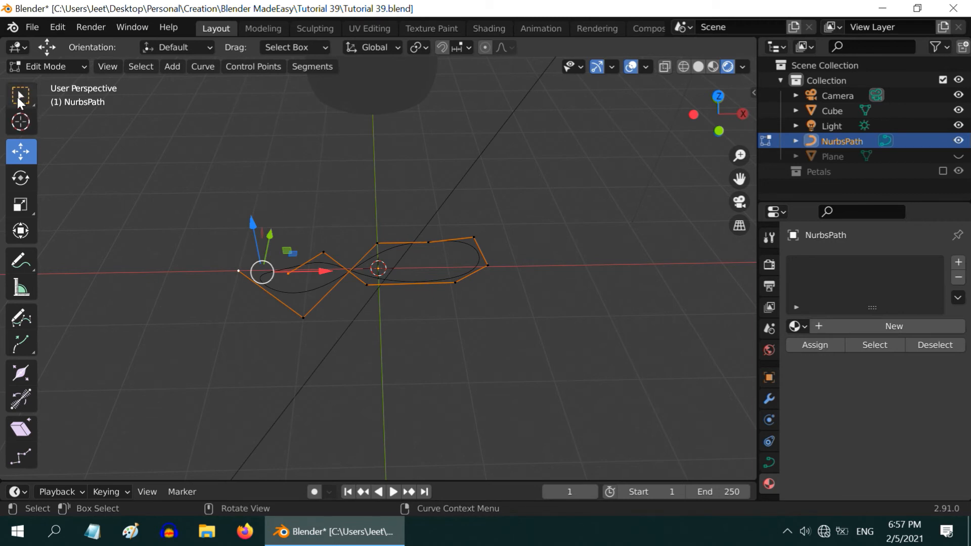
click(20, 94)
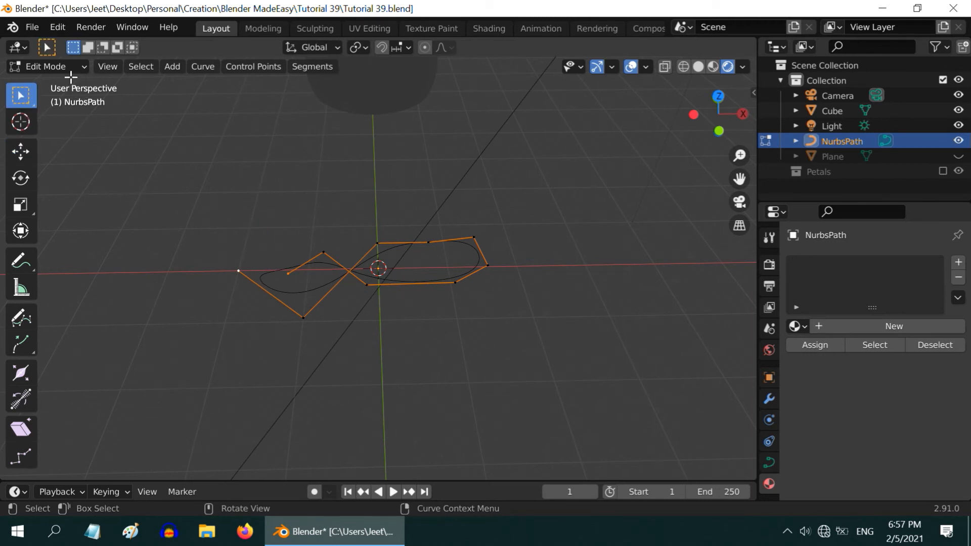
key(Tab)
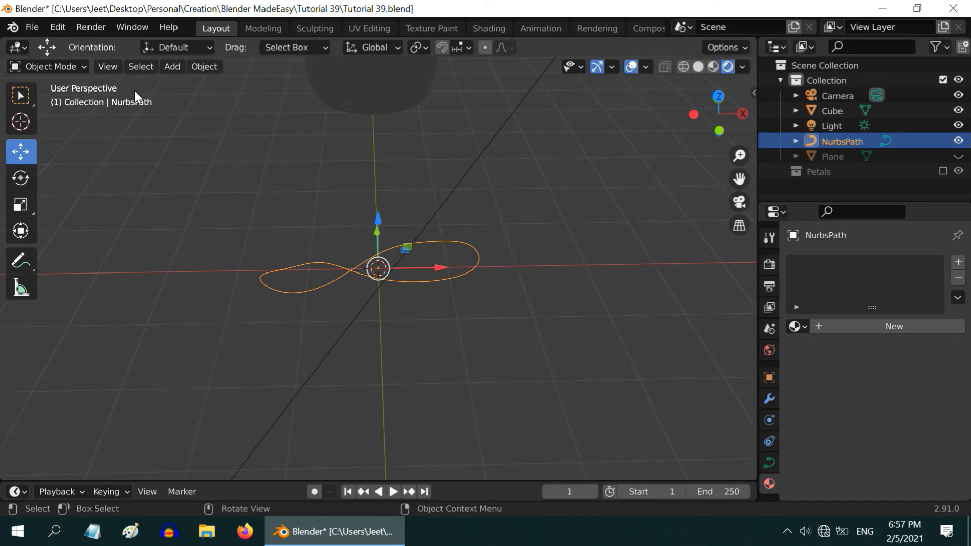
Convert the looped path to a mesh and fill all its vertices with a face
click(203, 66)
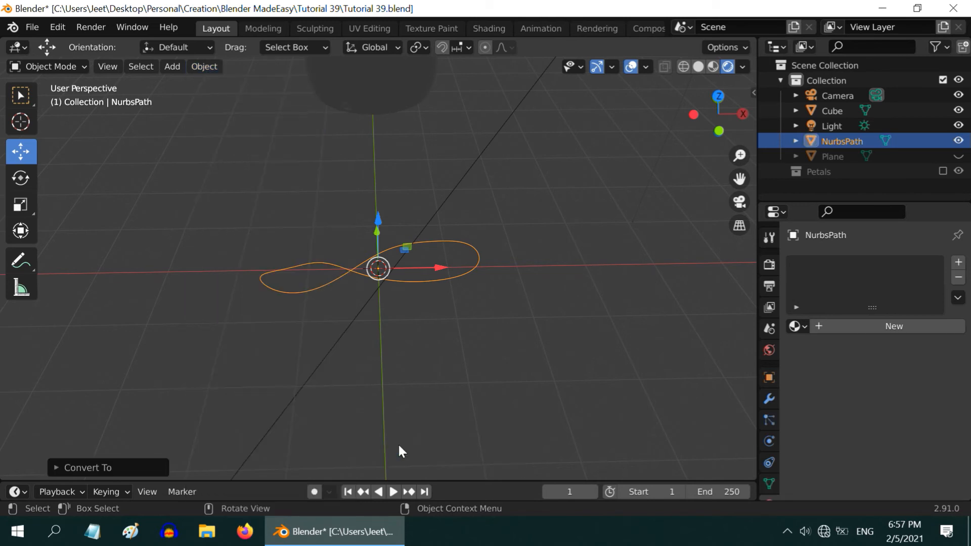
click(47, 66)
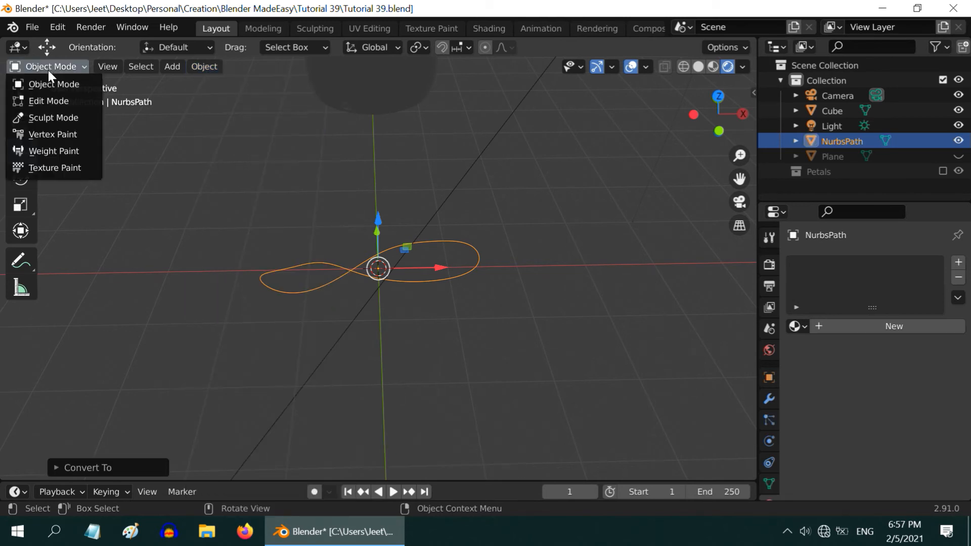
click(48, 102)
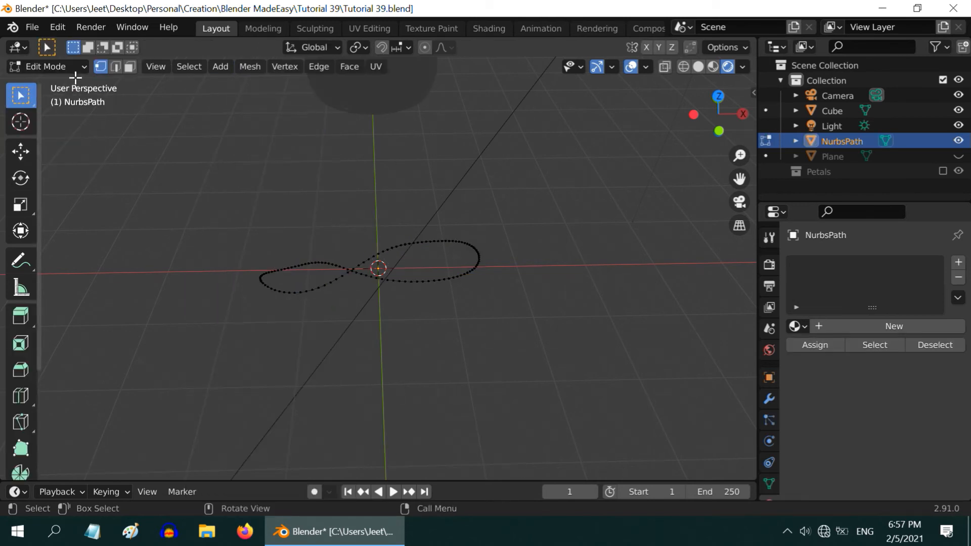
mouse_move(224, 306)
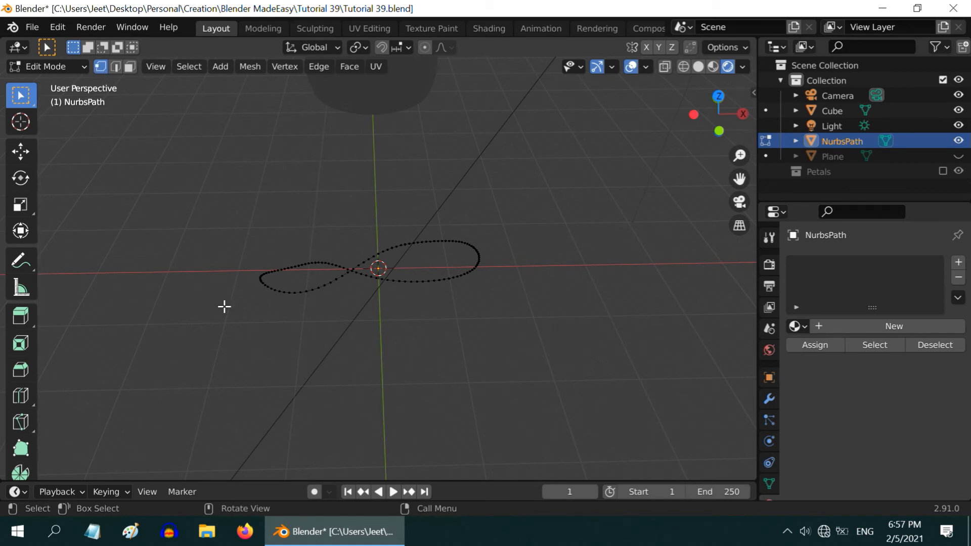
click(285, 66)
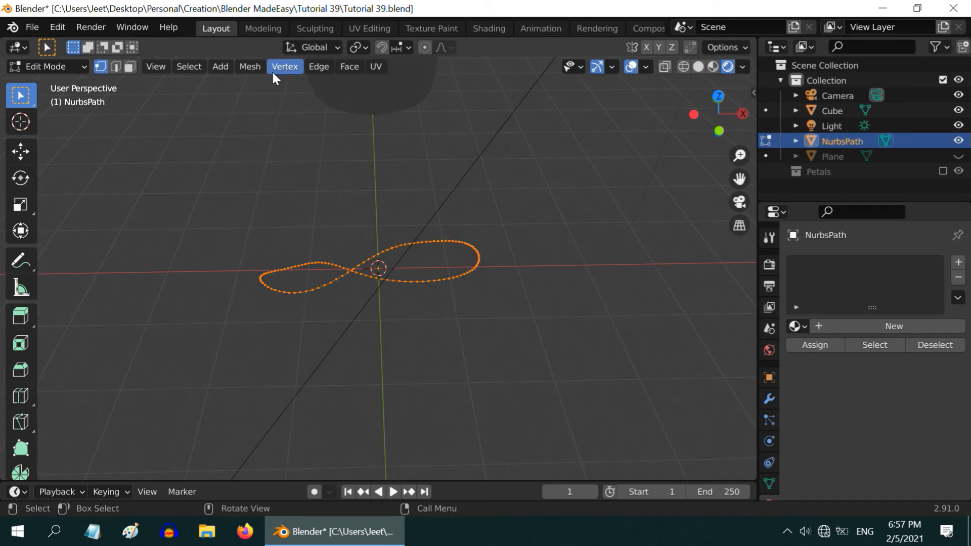
click(285, 67)
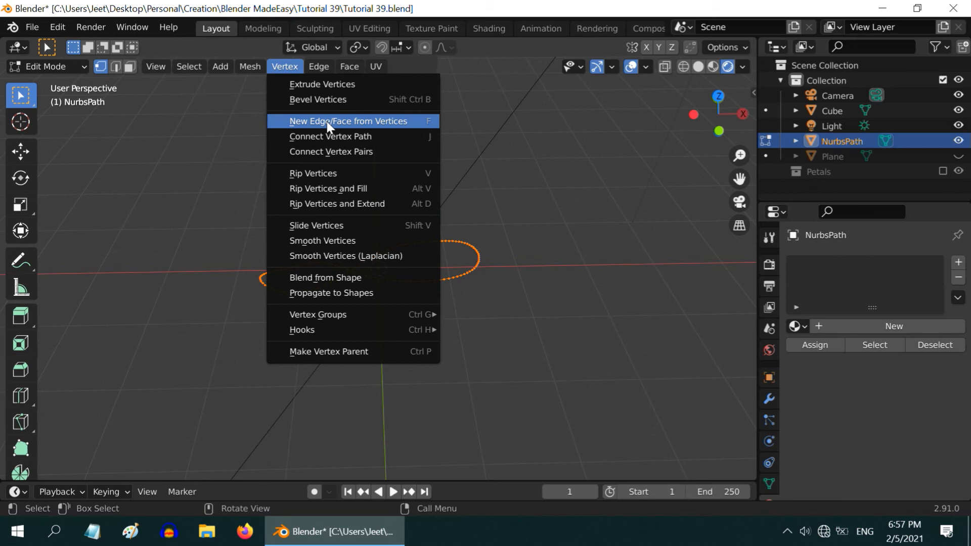
click(349, 121)
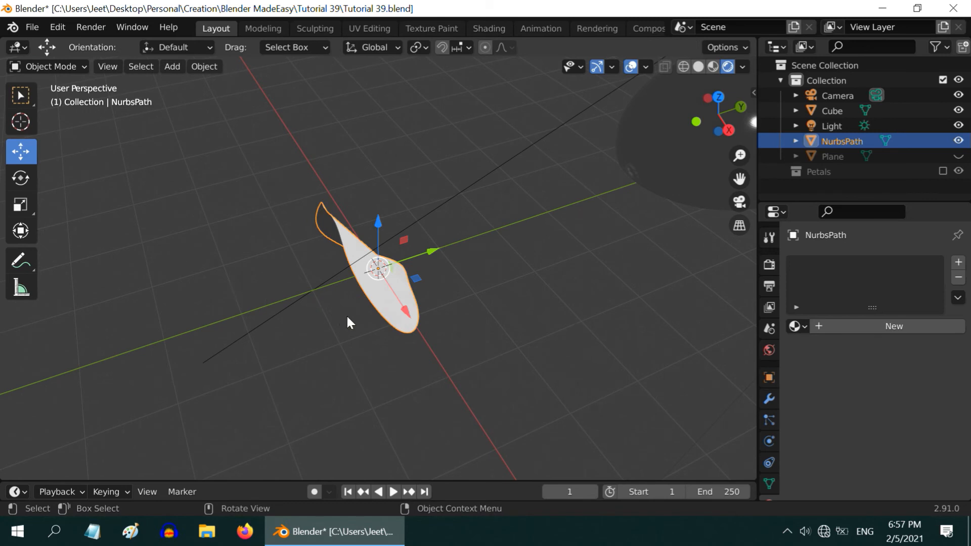
mouse_move(914, 383)
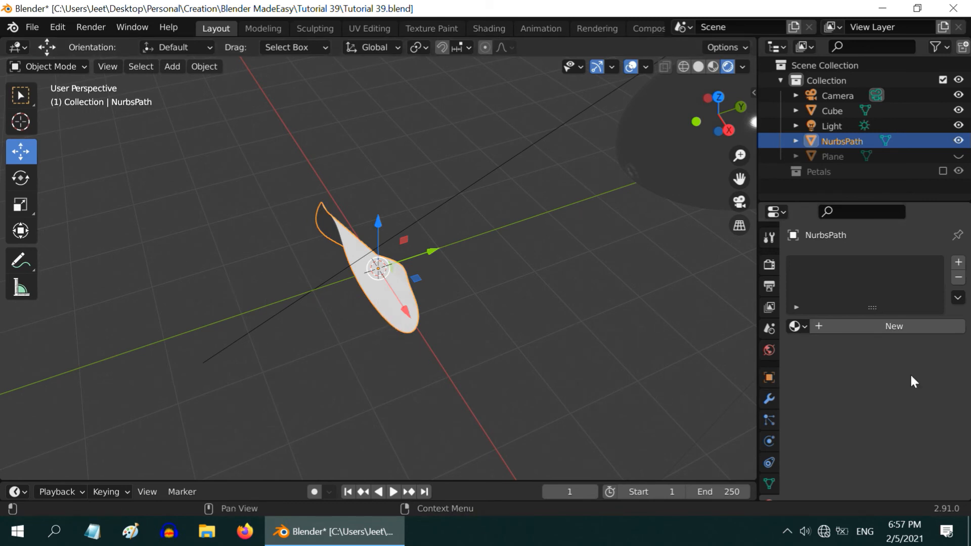
Give the petal a new material with a bright red-orange base color, then scale it down
click(893, 326)
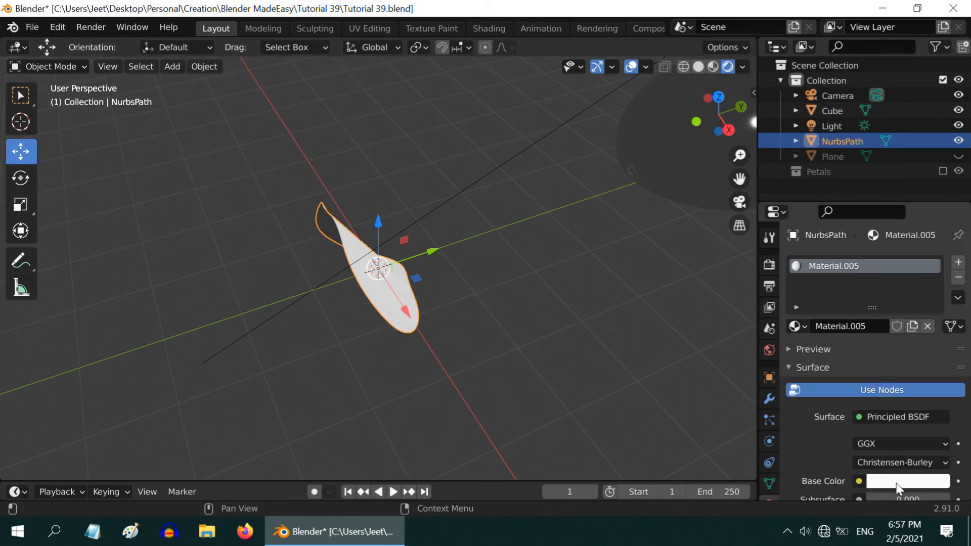
click(907, 481)
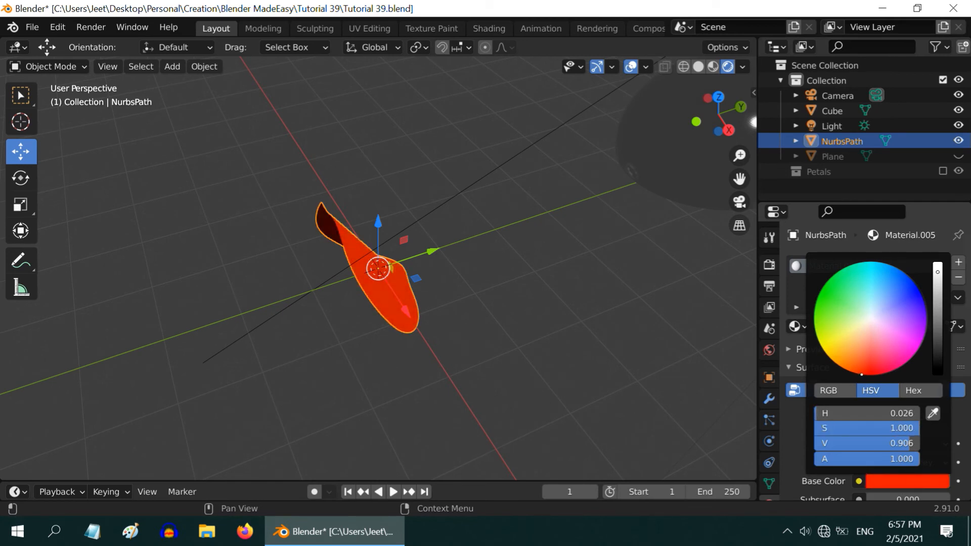
click(499, 348)
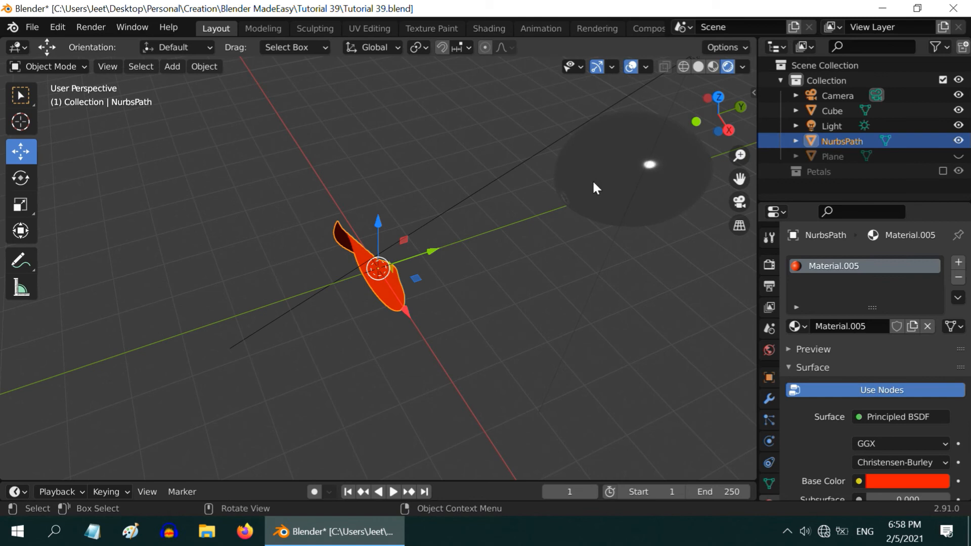
mouse_move(449, 261)
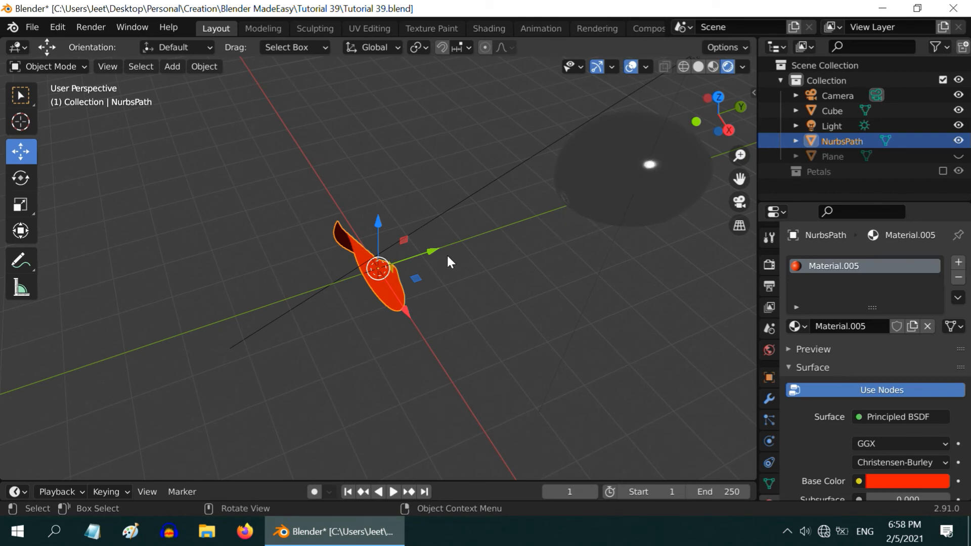
key(s)
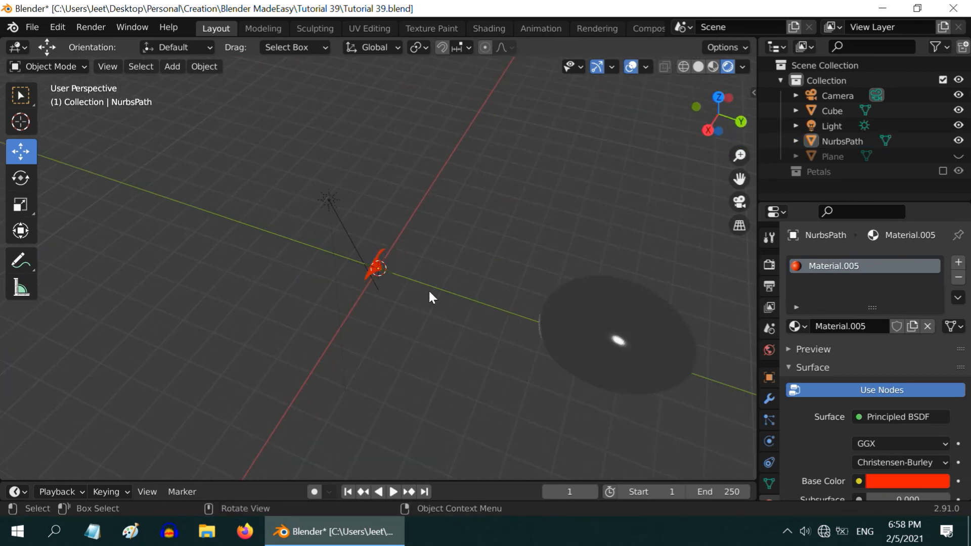
drag(432, 297, 418, 293)
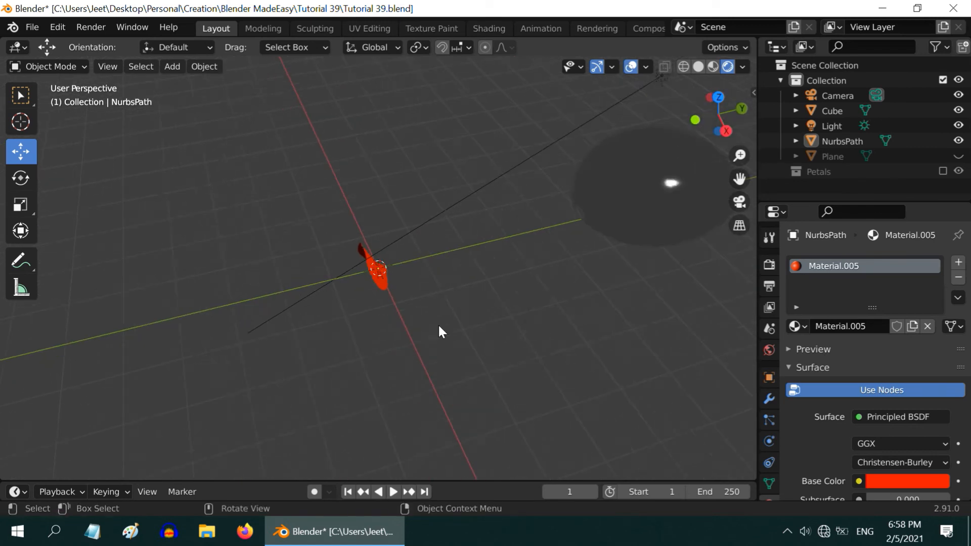
mouse_move(458, 294)
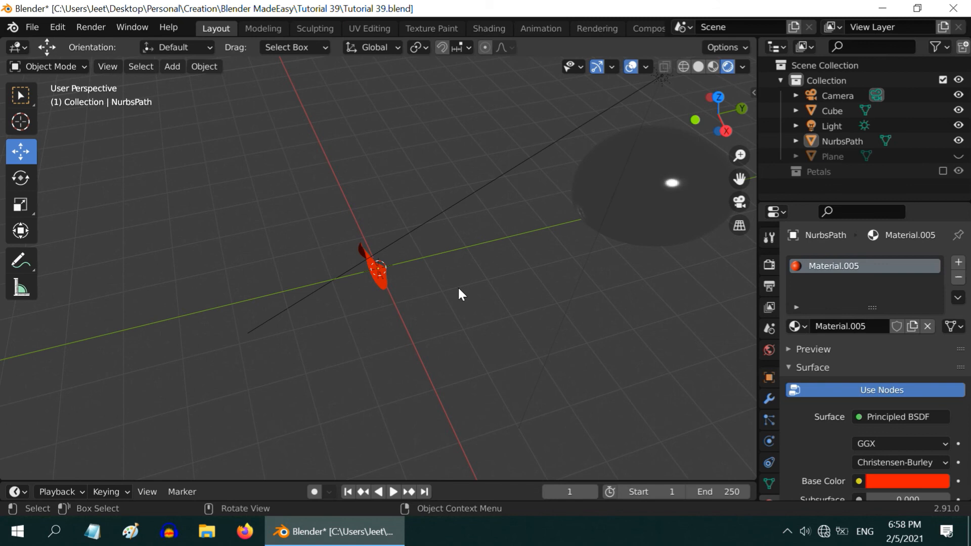